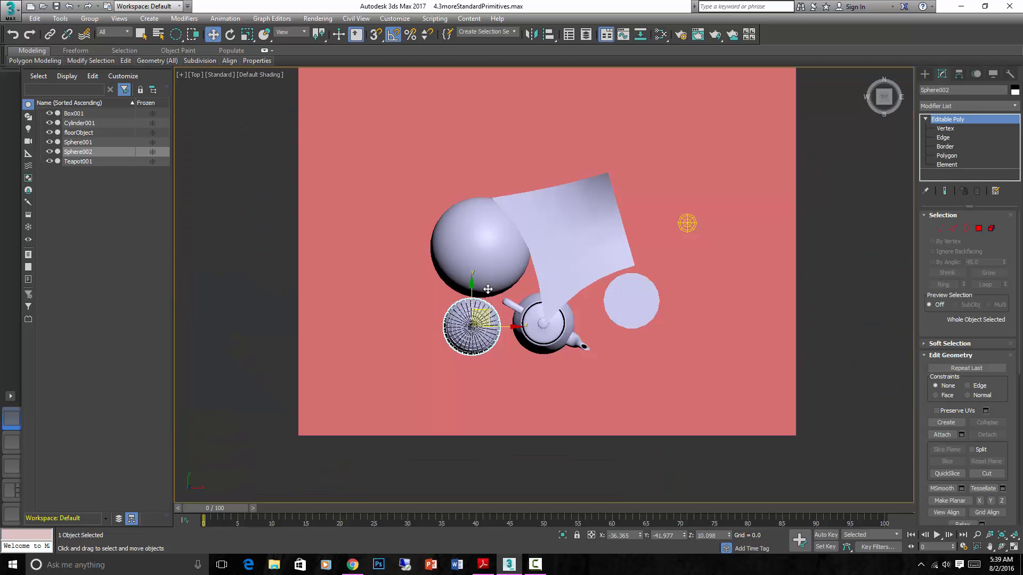
Deselect the sphere and draw a Rectangle shape to the right in the Top viewport
left_click(808, 248)
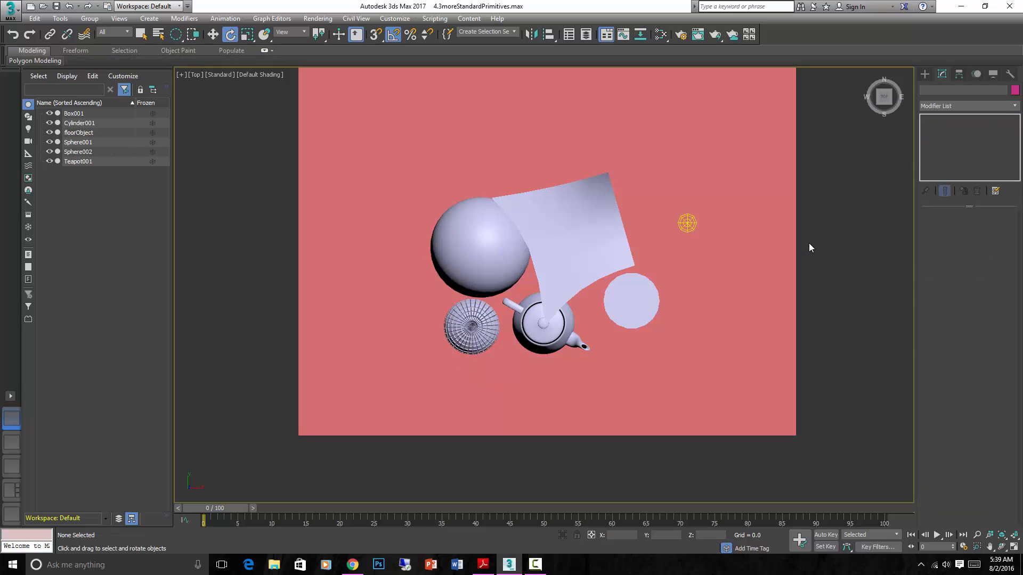
mouse_move(898, 145)
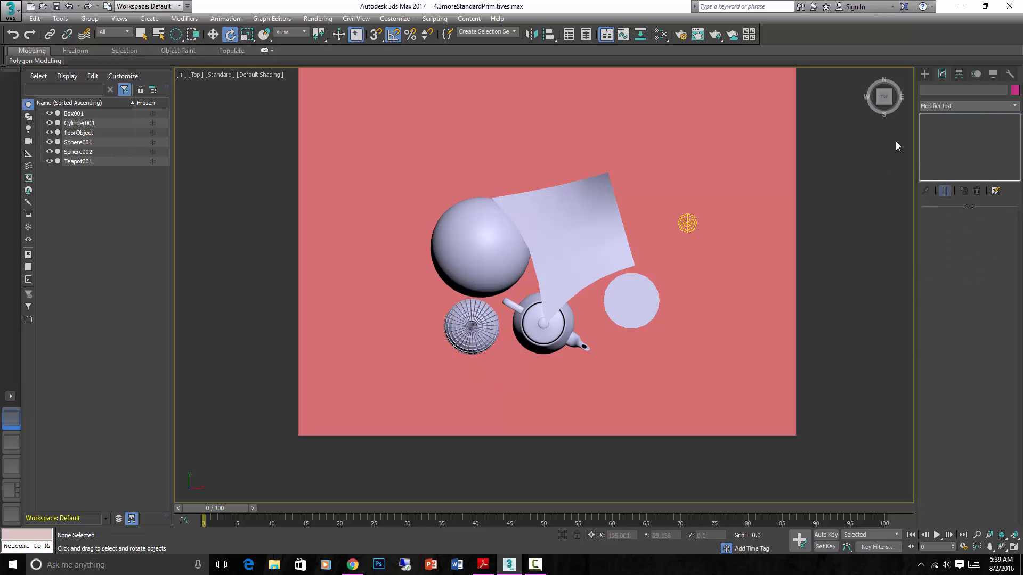
left_click(938, 90)
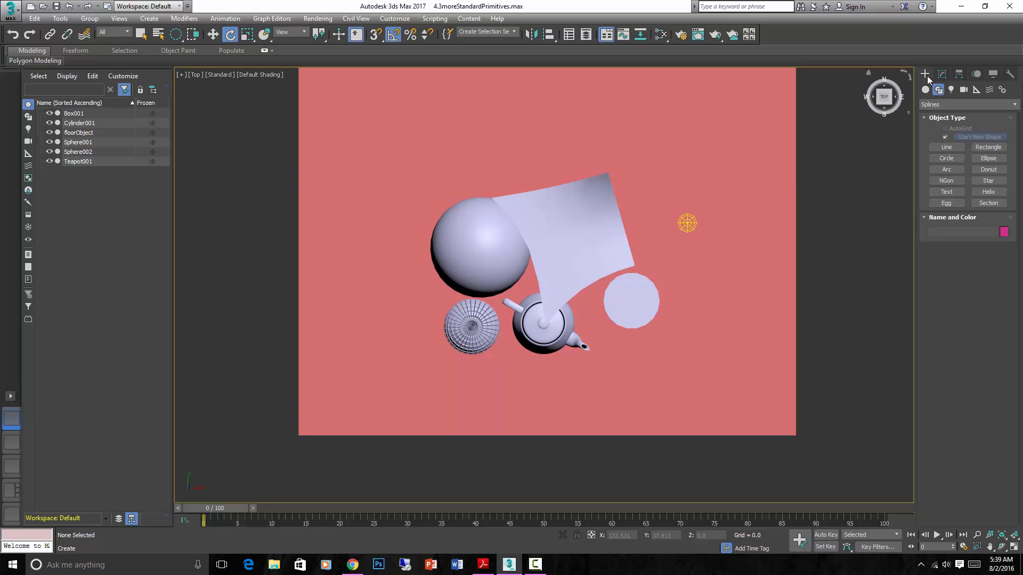
mouse_move(988, 147)
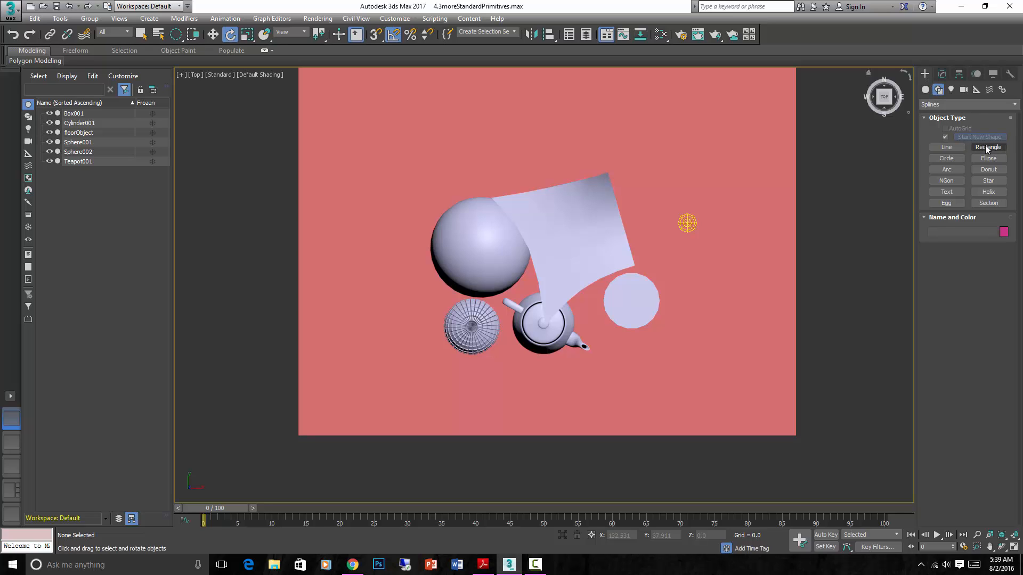
left_click(988, 147)
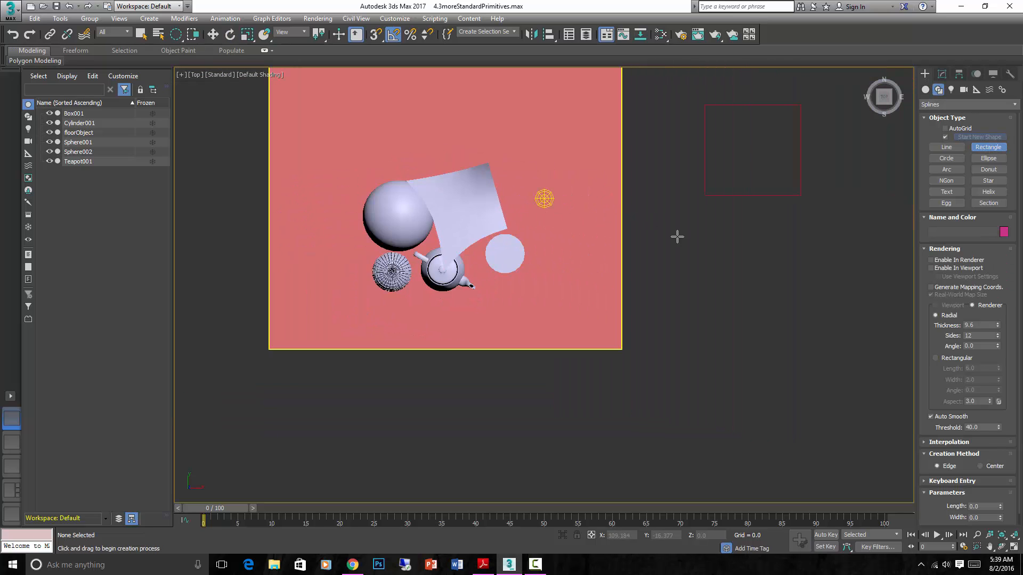
left_click_drag(700, 274, 781, 346)
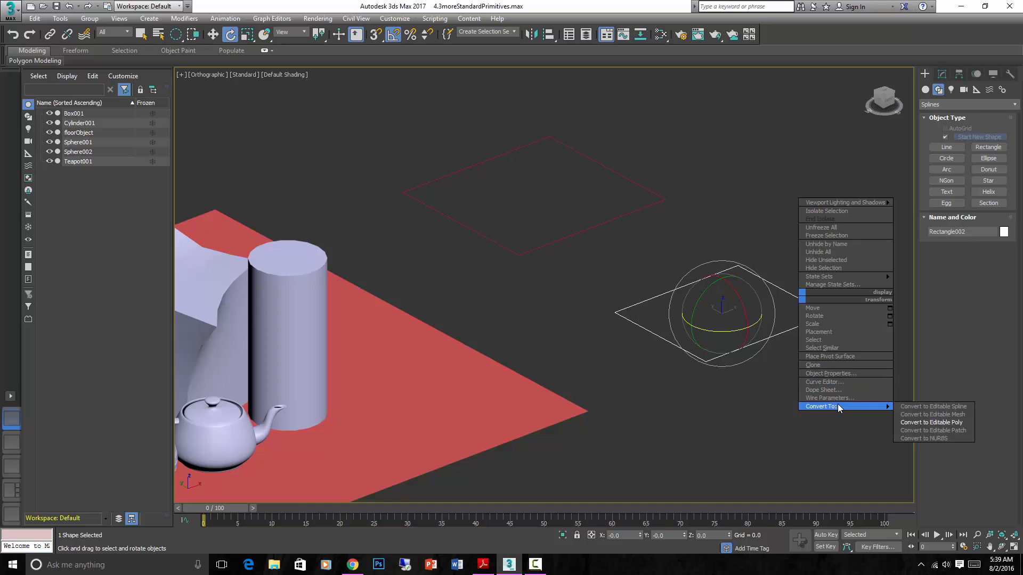
Convert Rectangle002 to Editable Poly and enter Border sub-object mode
left_click(931, 422)
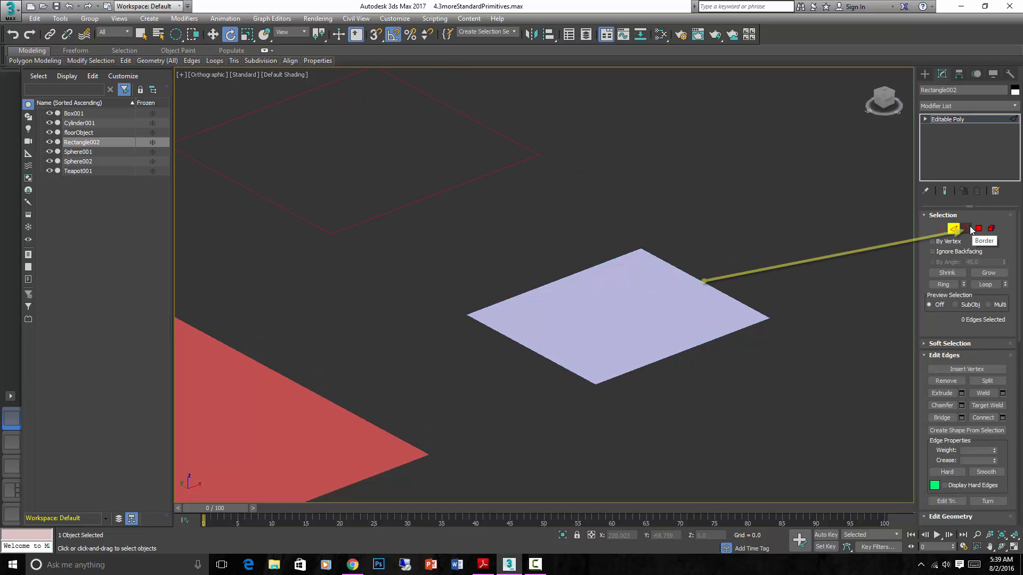
left_click(965, 229)
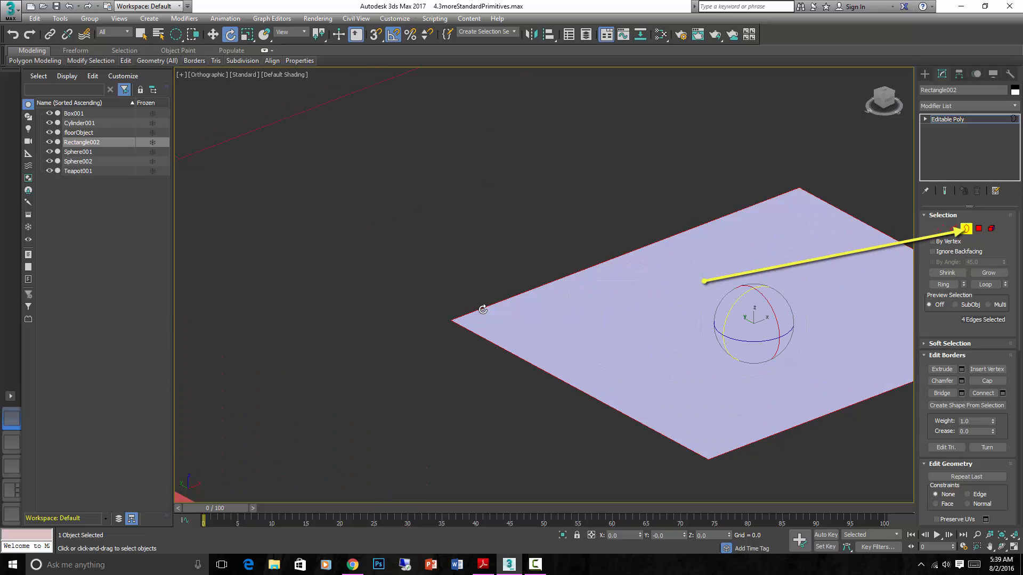
mouse_move(399, 212)
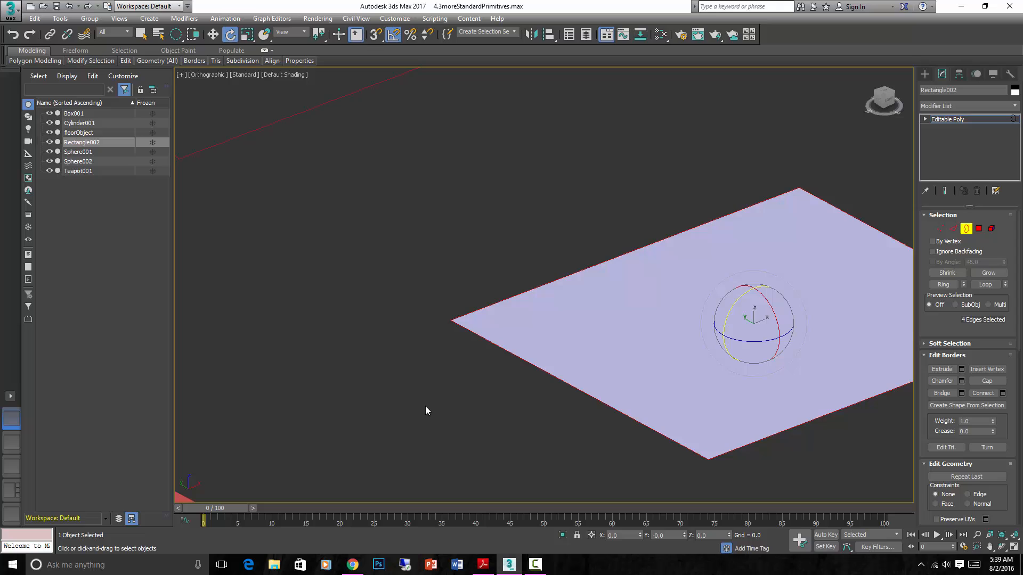
mouse_move(623, 280)
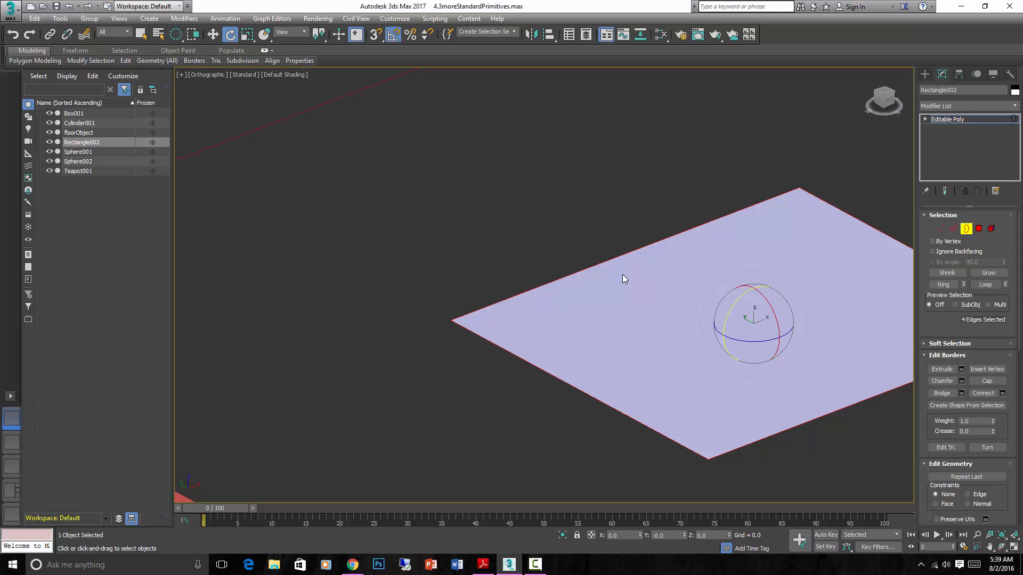
mouse_move(467, 186)
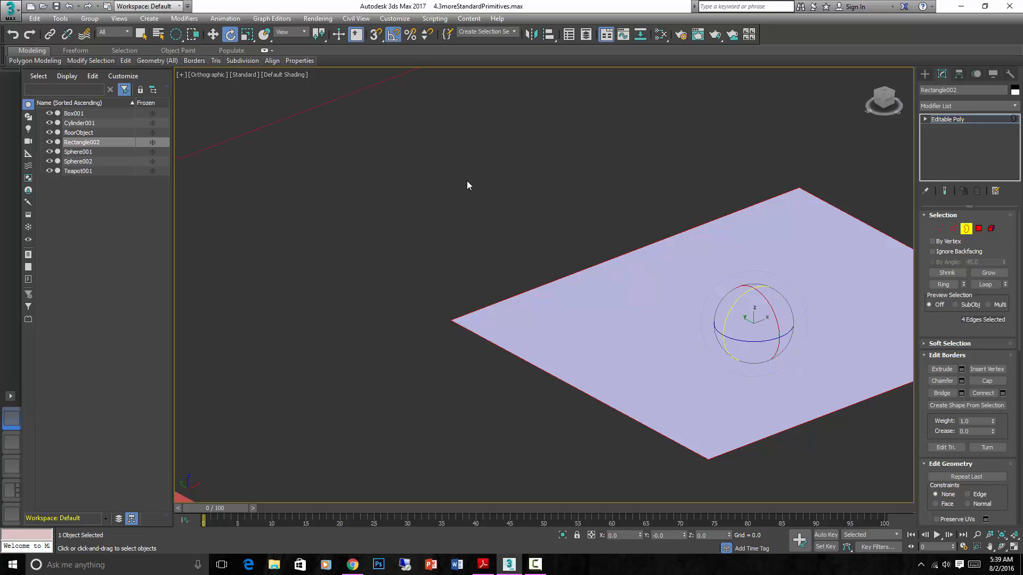
mouse_move(954, 229)
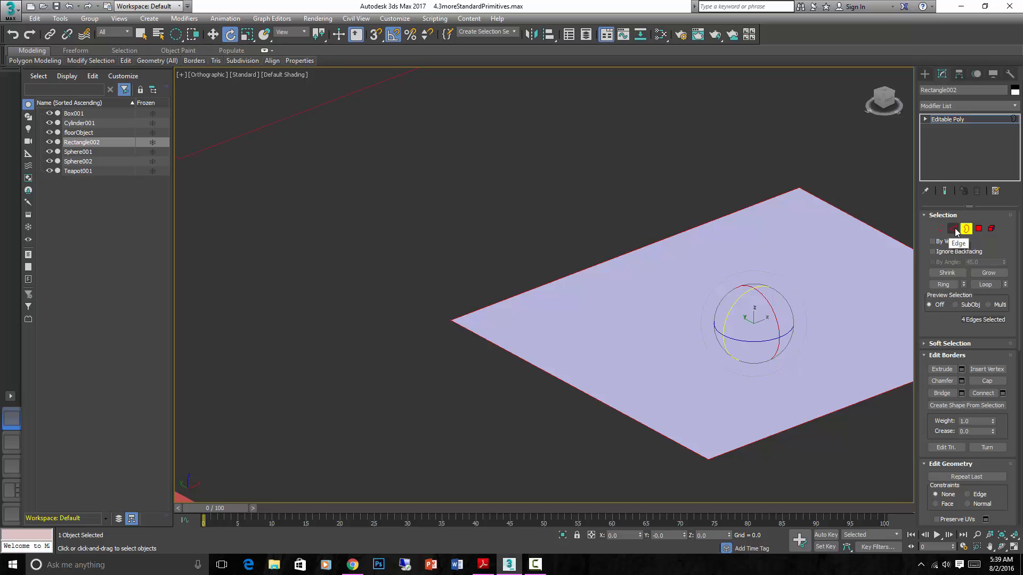
Shift-drag the plane's back edge upward into a wall, then switch to Polygon mode
left_click(954, 229)
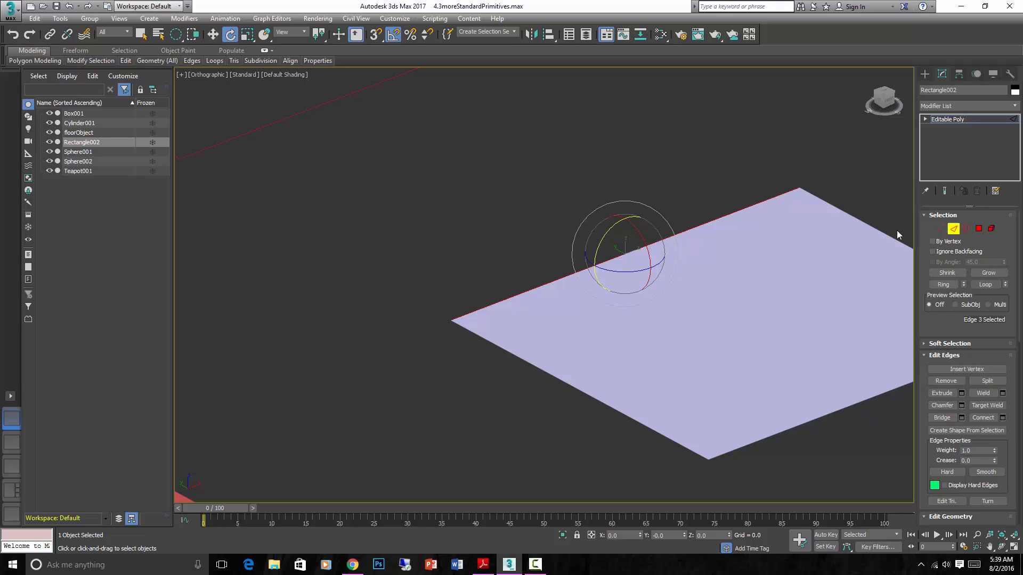
mouse_move(700, 227)
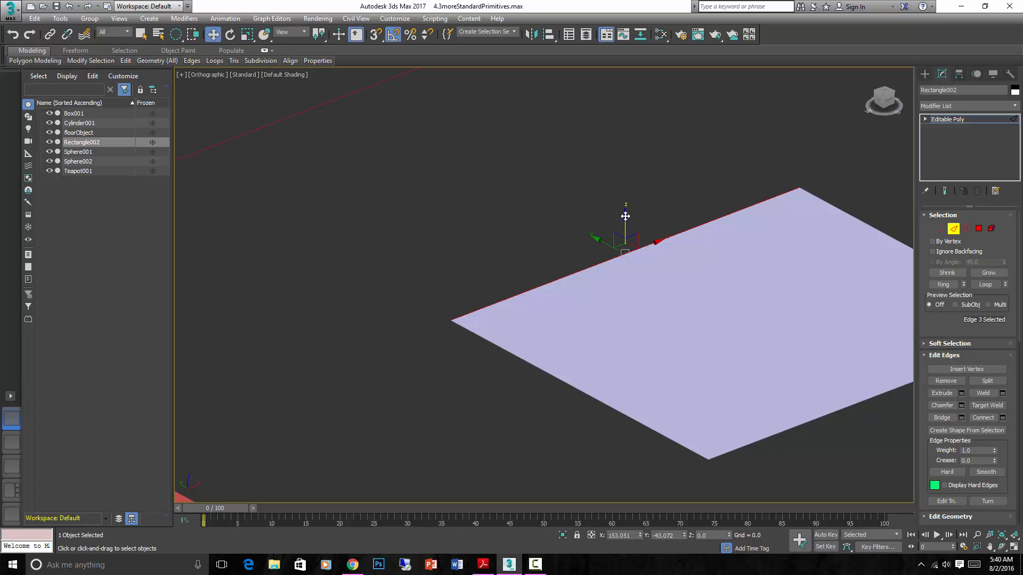
left_click_drag(625, 235, 631, 215)
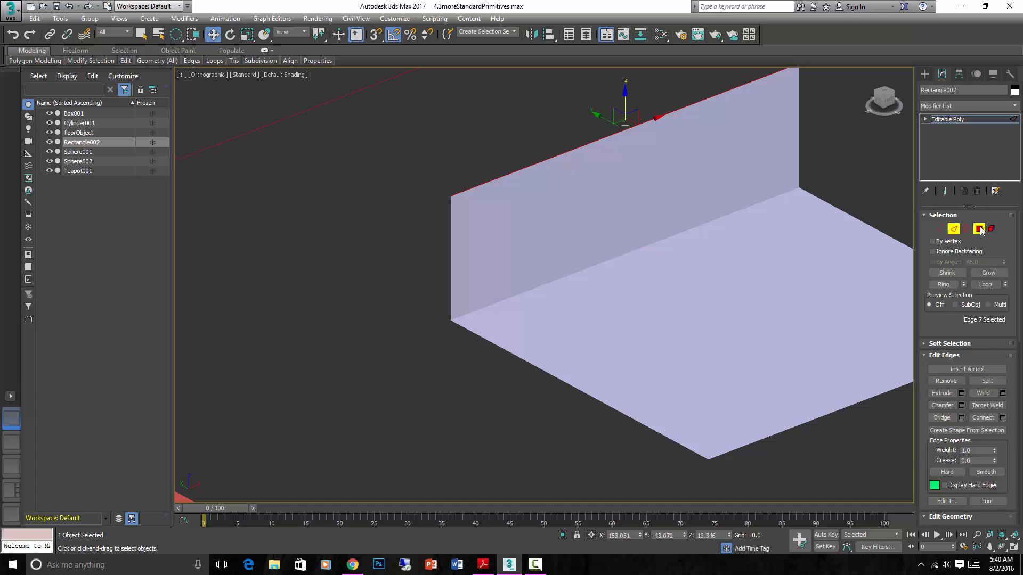
left_click(978, 229)
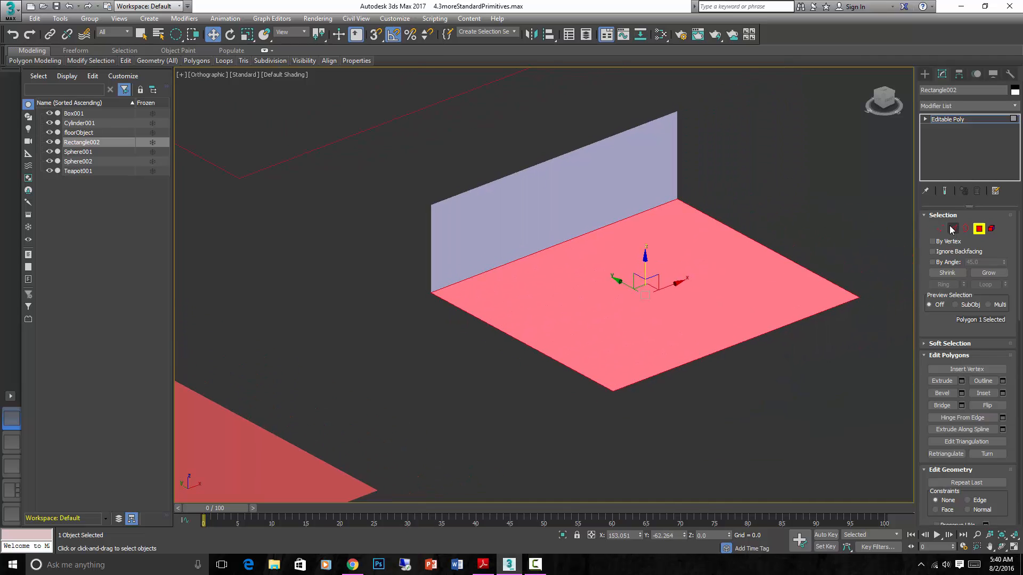
Connect the selected side edges to split wall and floor, then deselect
left_click(953, 228)
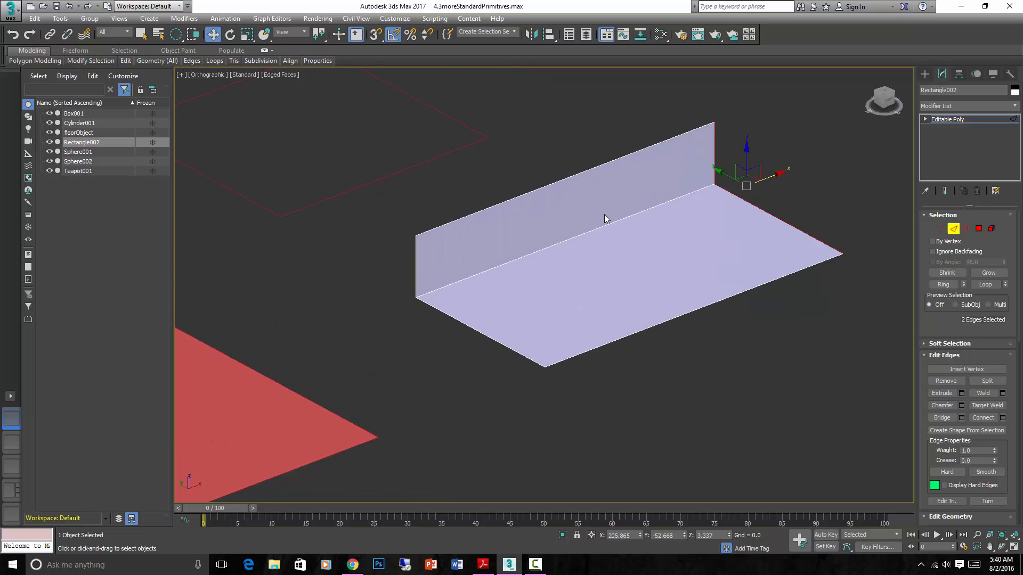
key("f4")
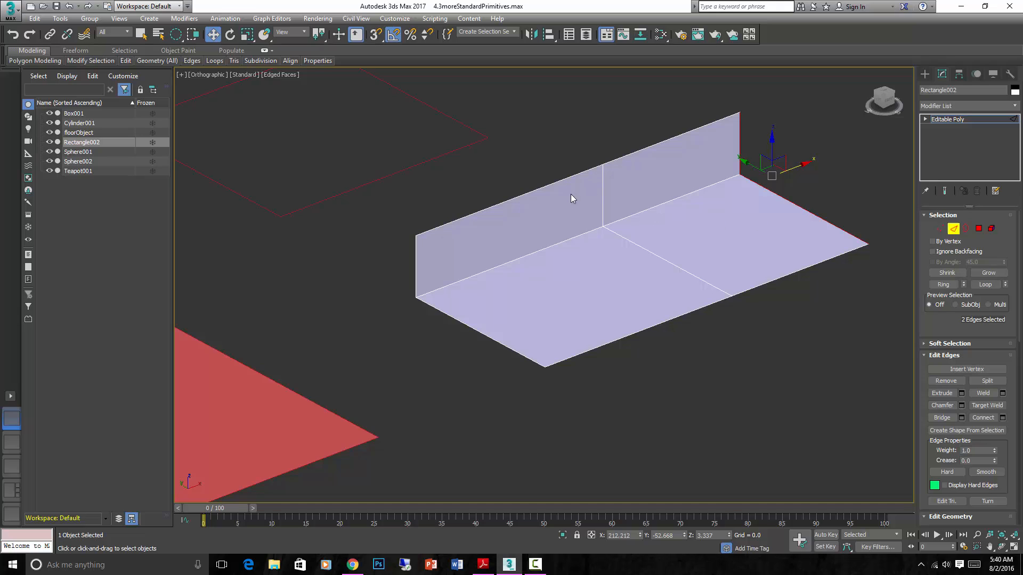
mouse_move(740, 280)
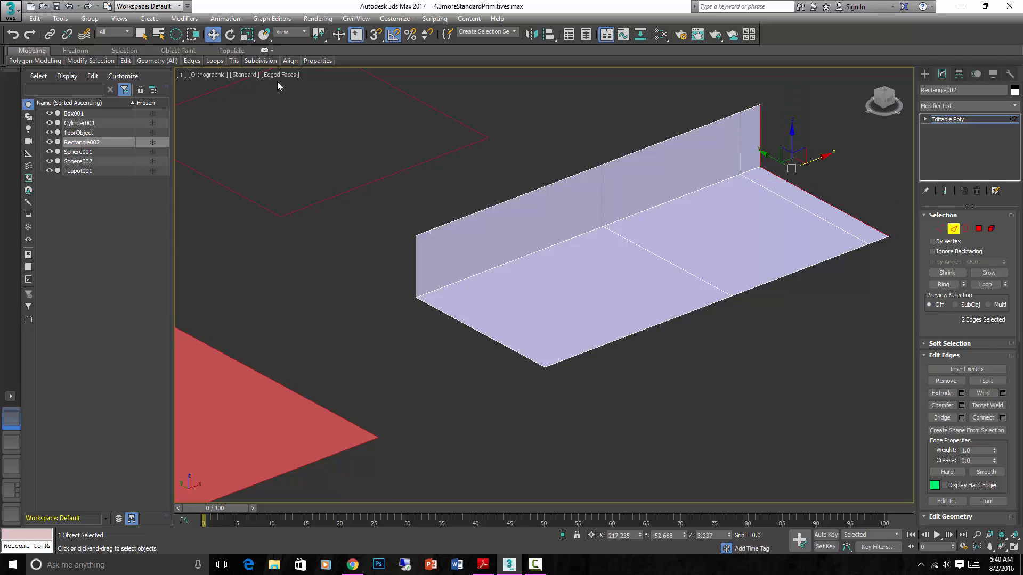
left_click(279, 74)
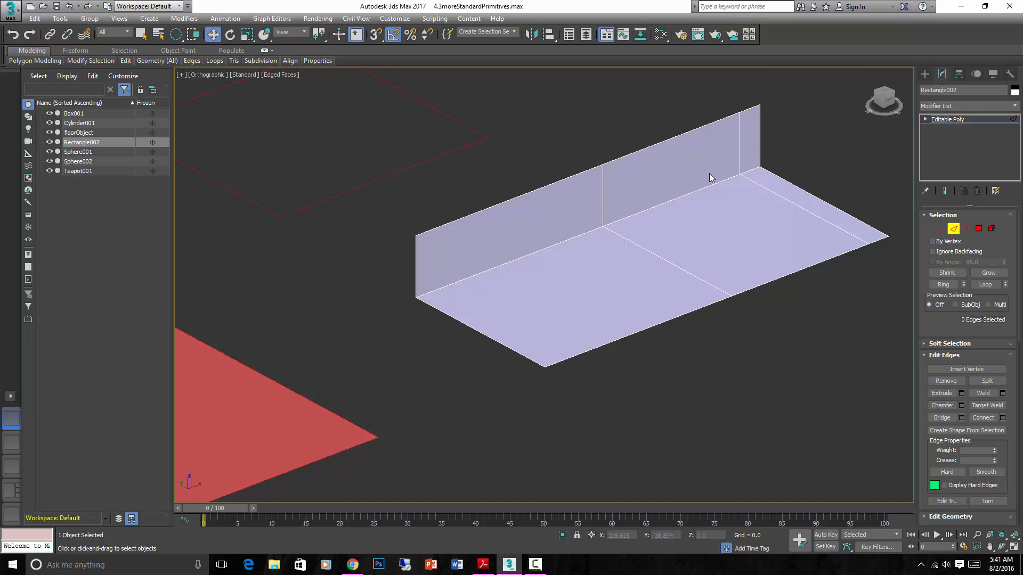
left_click_drag(711, 178, 499, 291)
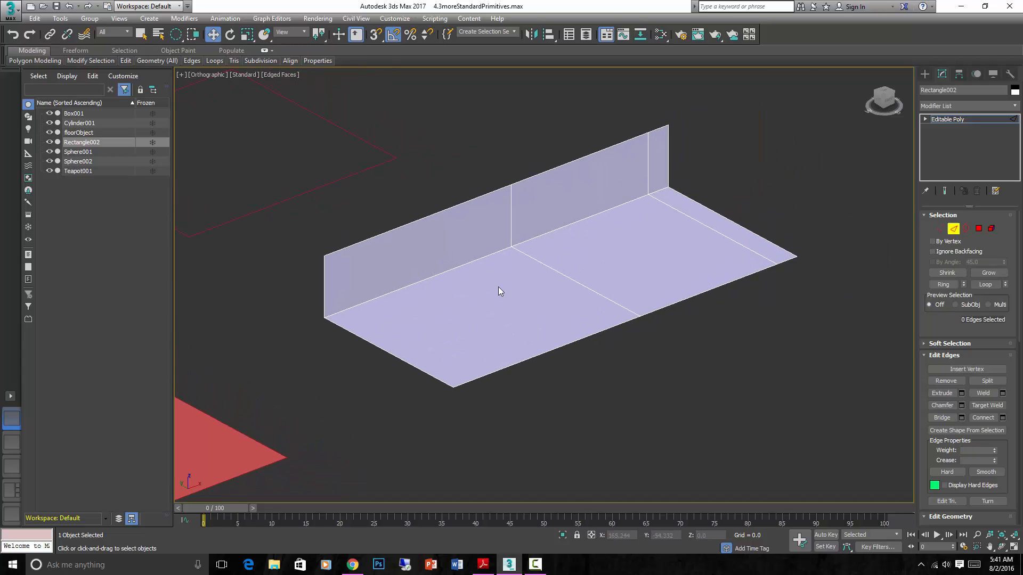
mouse_move(456, 205)
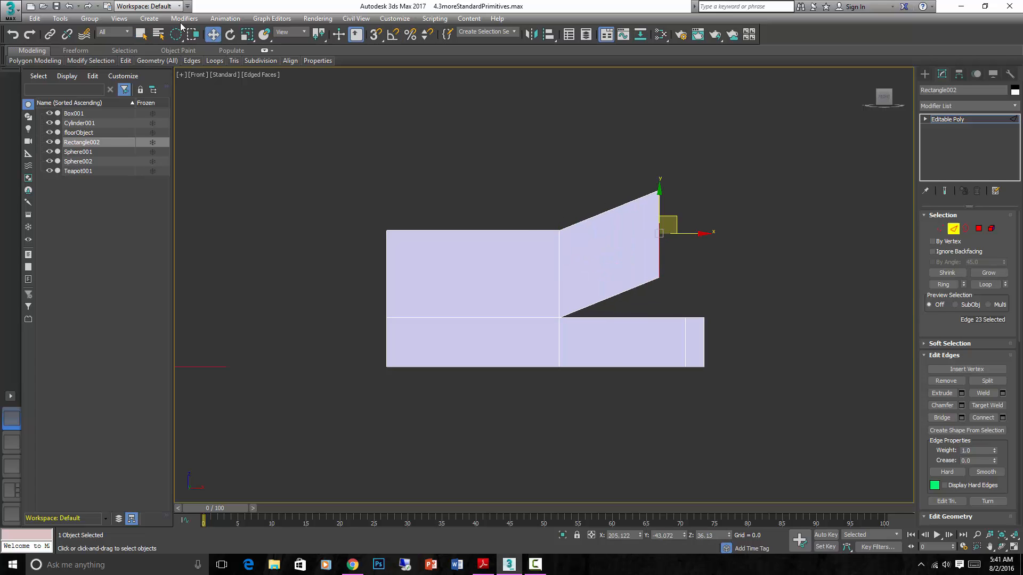
Extend the wall's outer edge into a second angled section
left_click(230, 35)
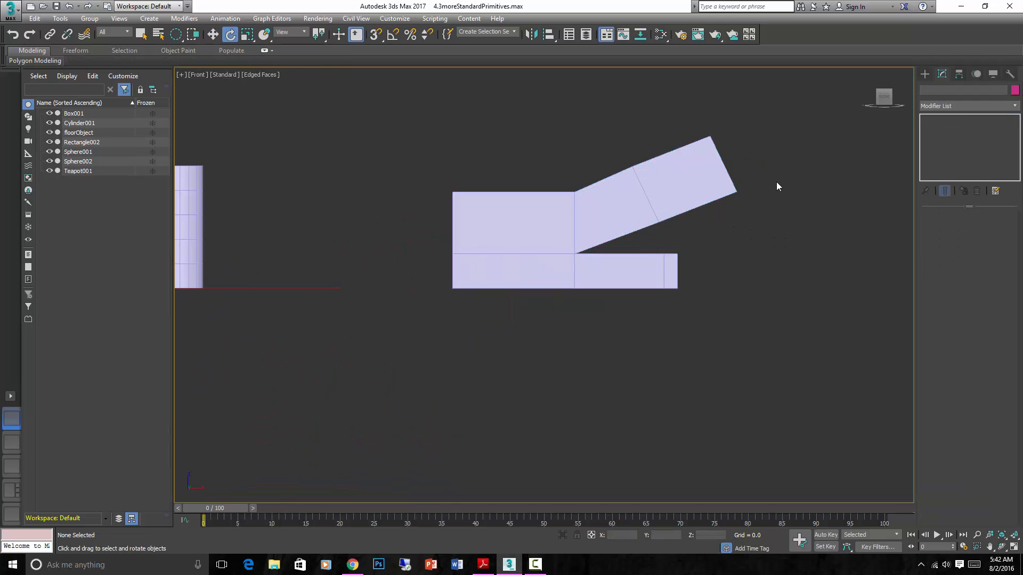
Select Rectangle002 and pick the small end polygon of the lower strip
left_click(657, 179)
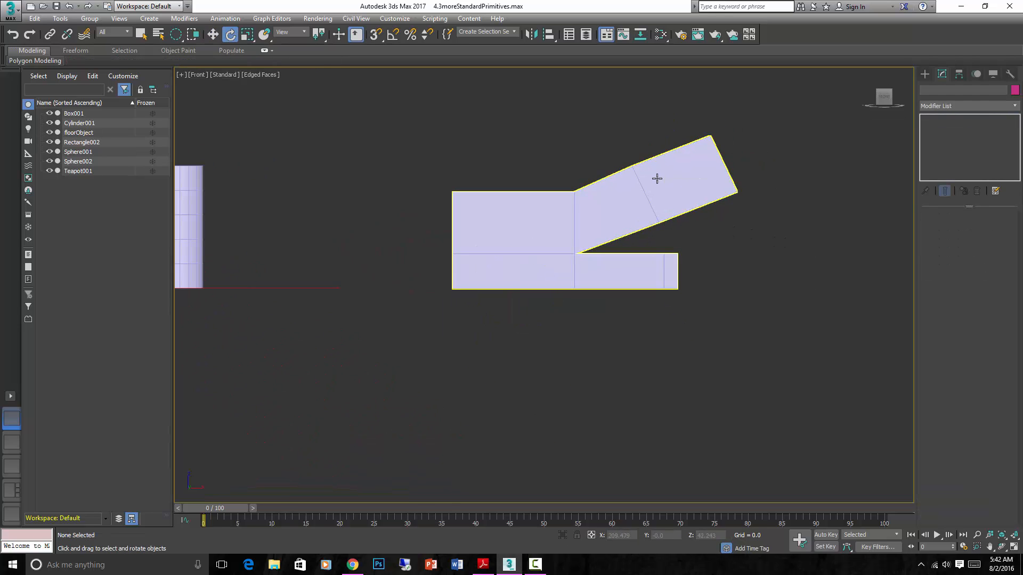
mouse_move(657, 179)
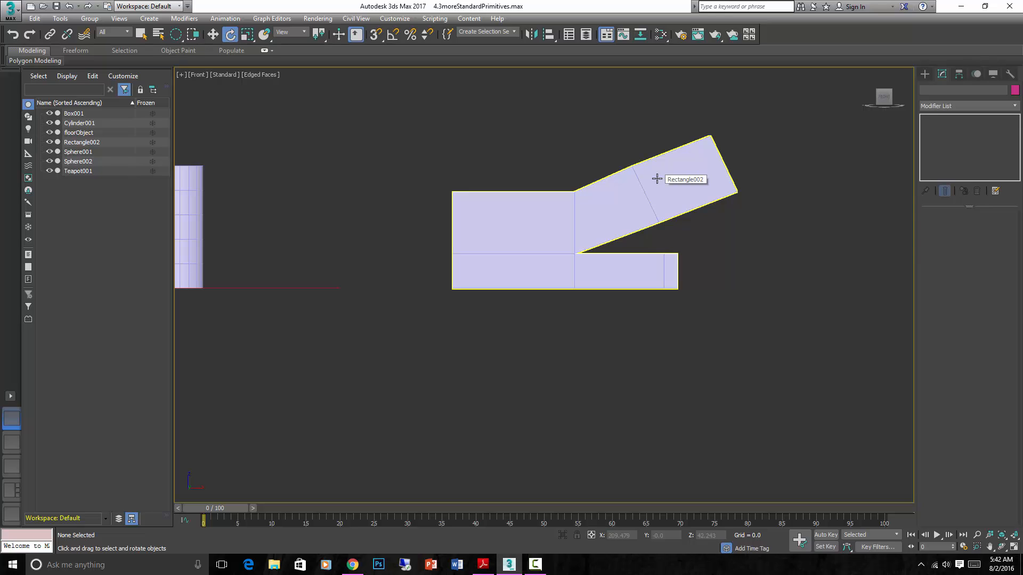
left_click(775, 195)
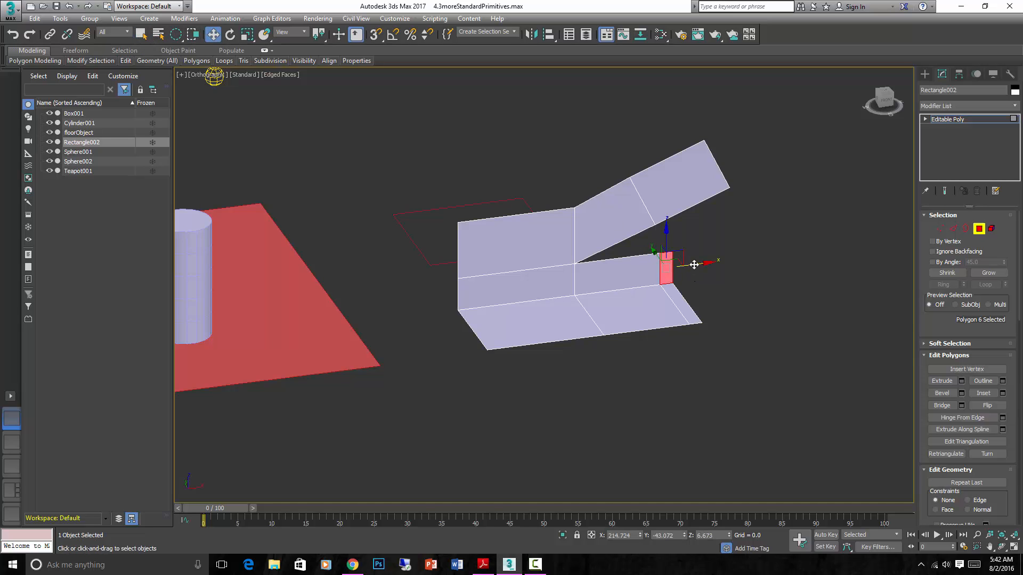
Shift-drag the end face right and clone it to a new element
left_click_drag(666, 264, 691, 265)
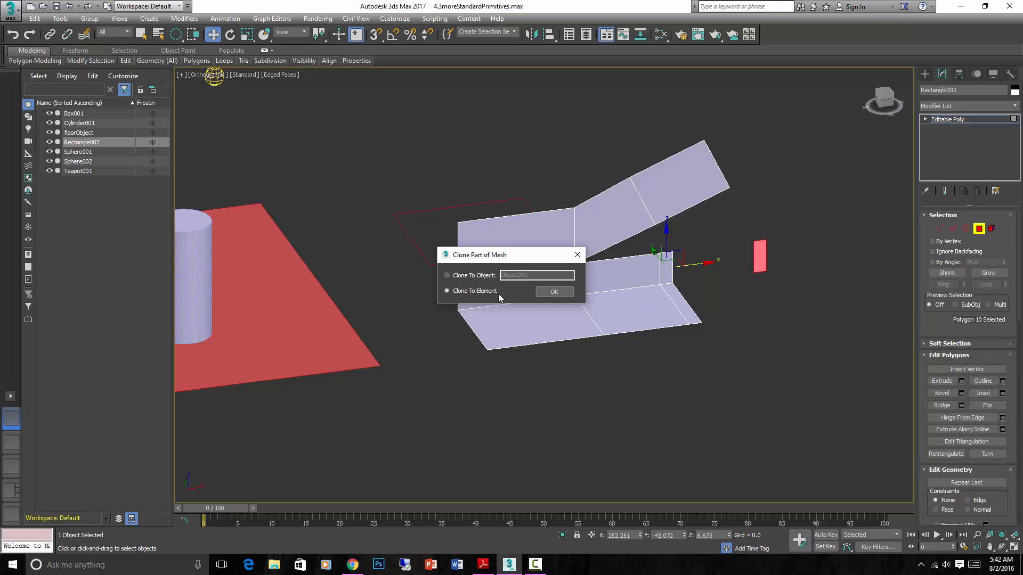
left_click(554, 291)
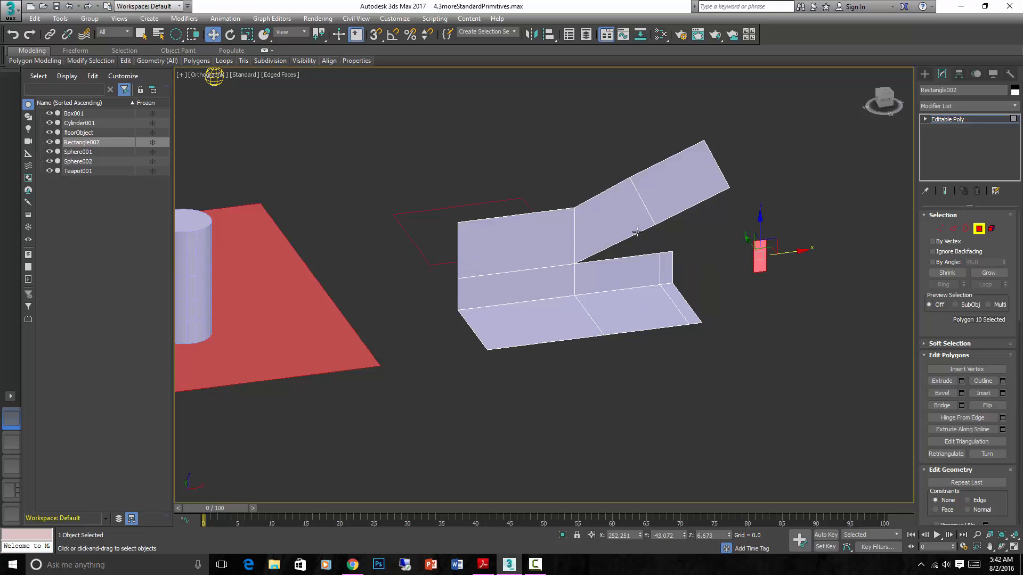
mouse_move(705, 287)
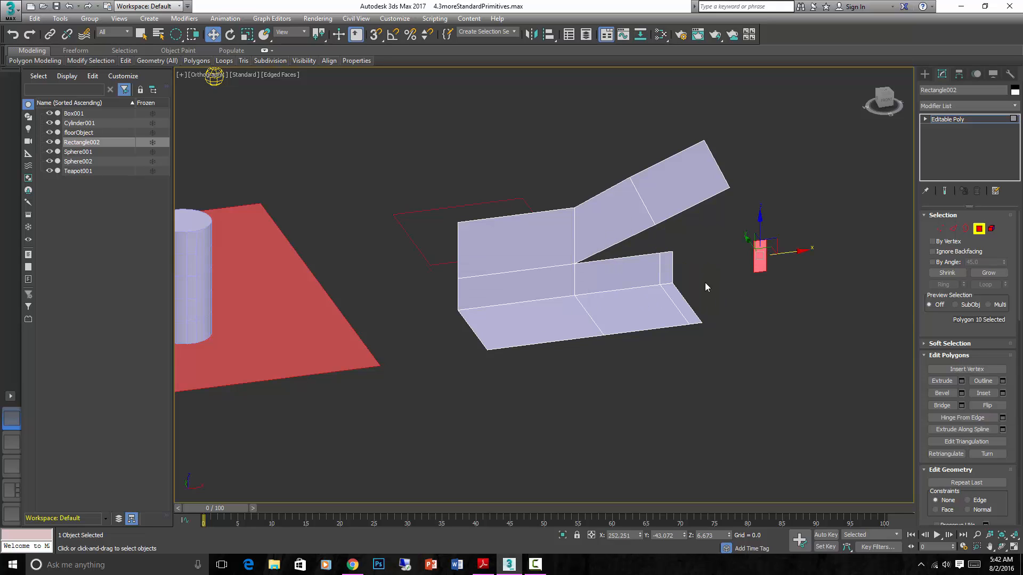
mouse_move(955, 265)
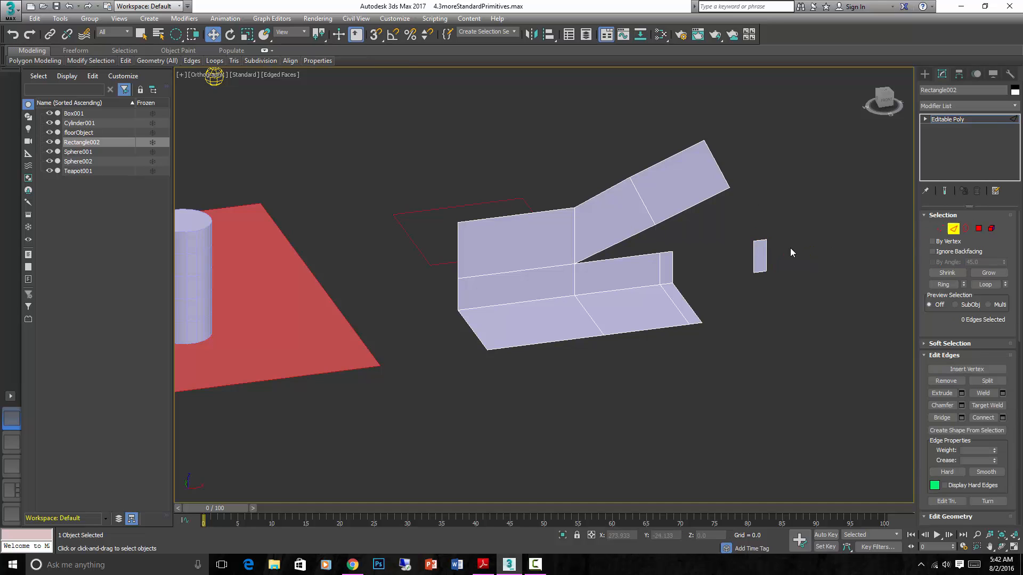
Select an edge of the floating face copy
left_click(760, 258)
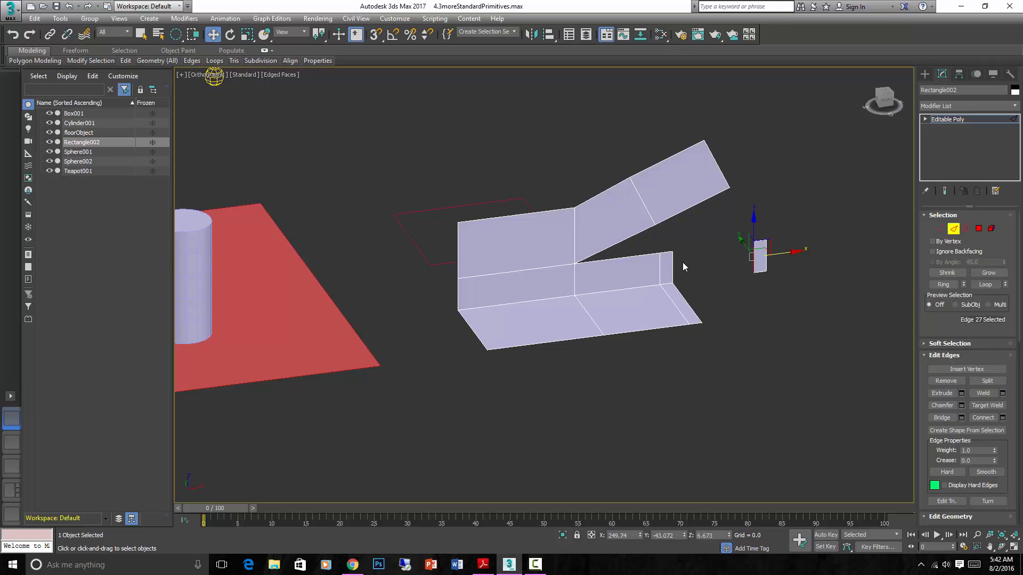
mouse_move(671, 265)
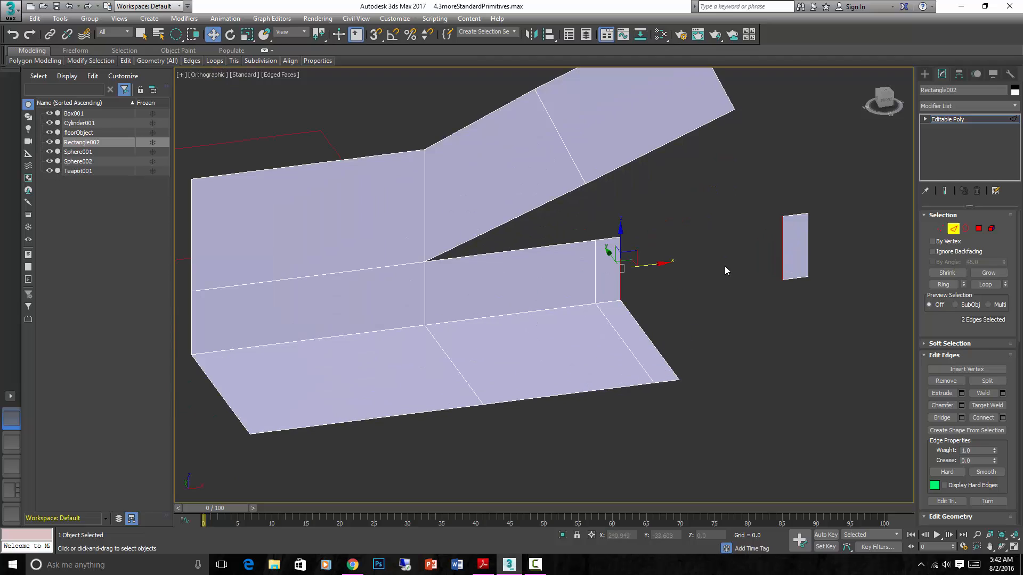
mouse_move(967, 369)
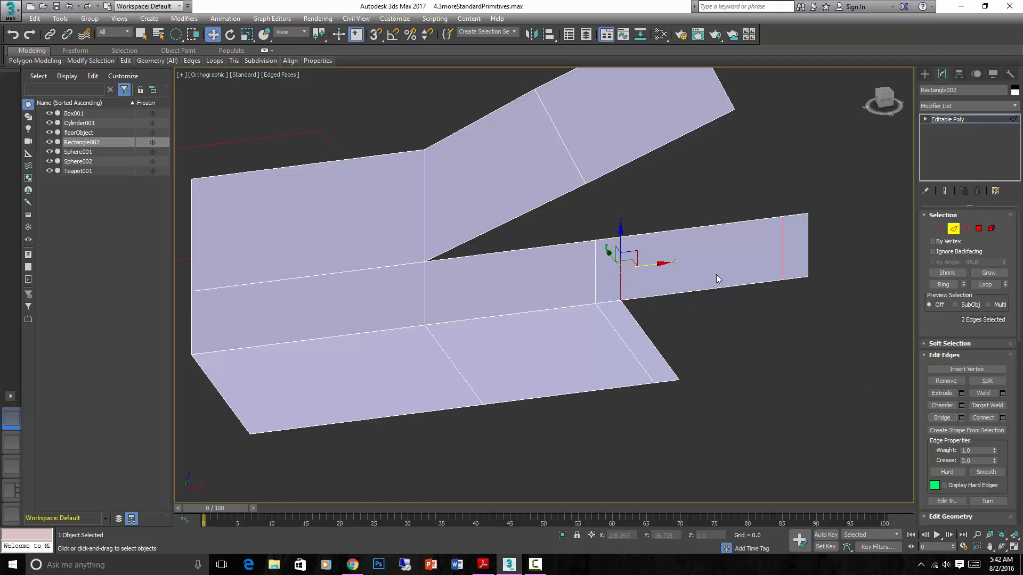
mouse_move(867, 237)
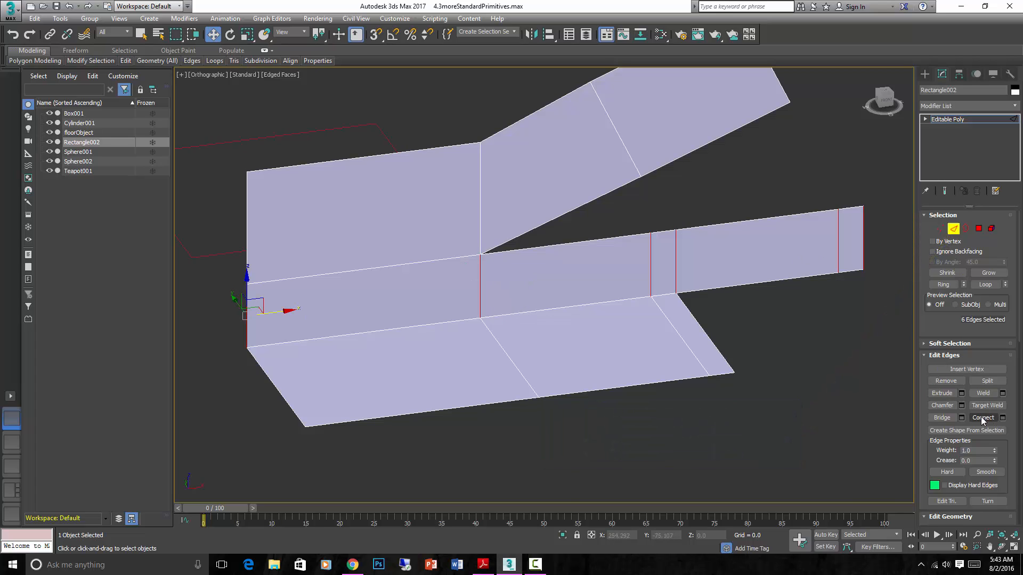
mouse_move(1004, 418)
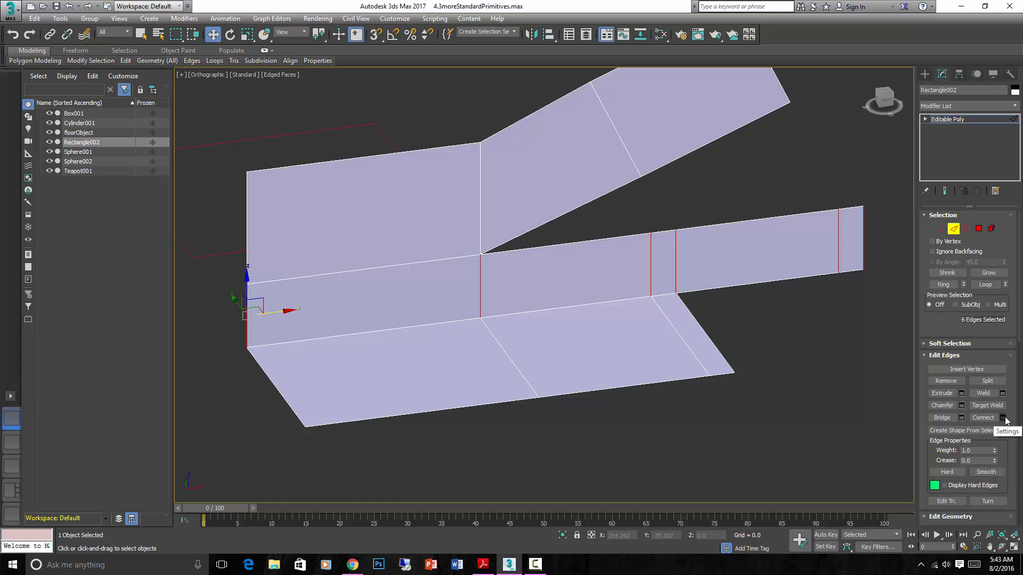
Connect the selected vertical edges with 5 segments and confirm
left_click(1003, 417)
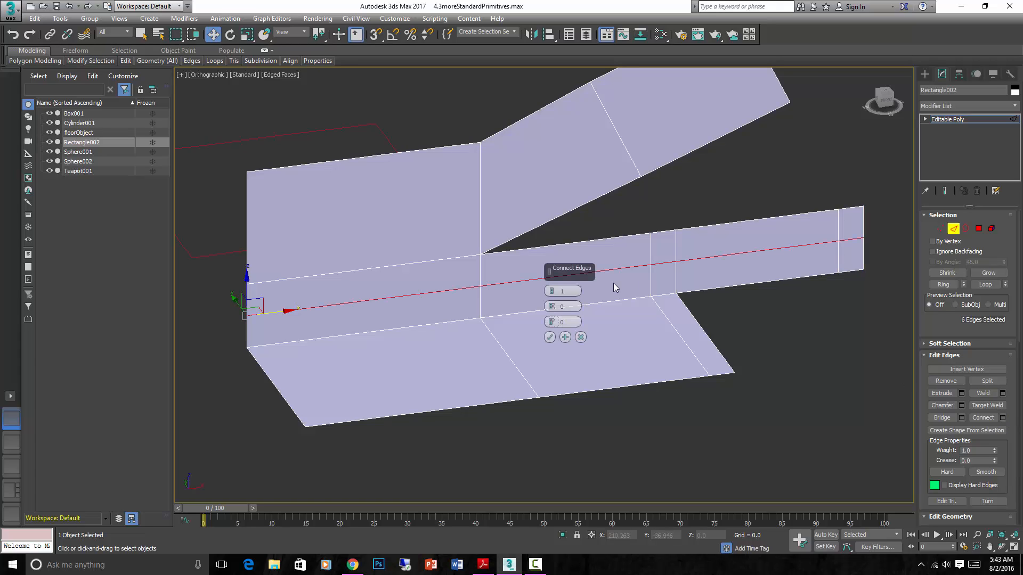
left_click(552, 287)
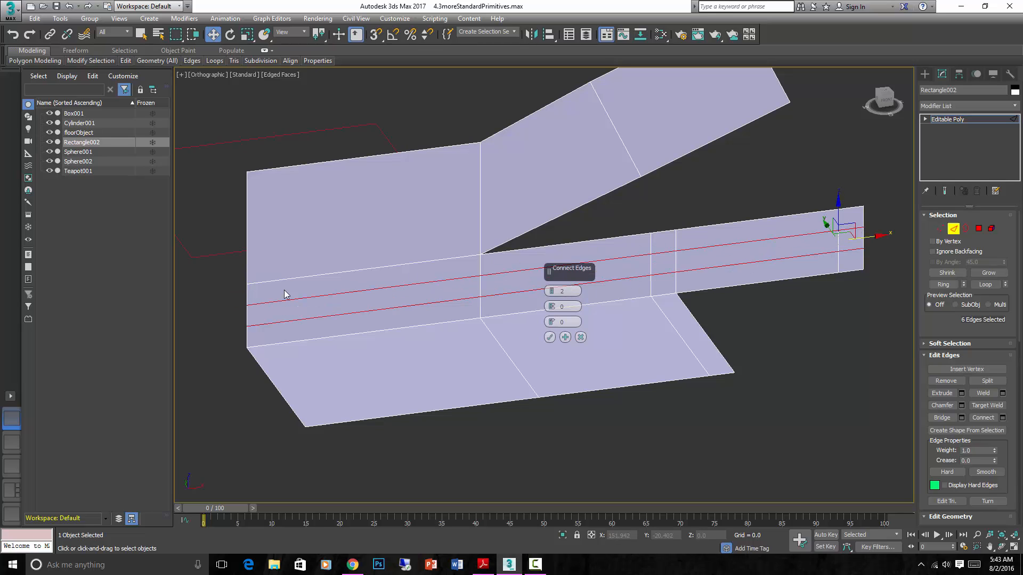
left_click(551, 288)
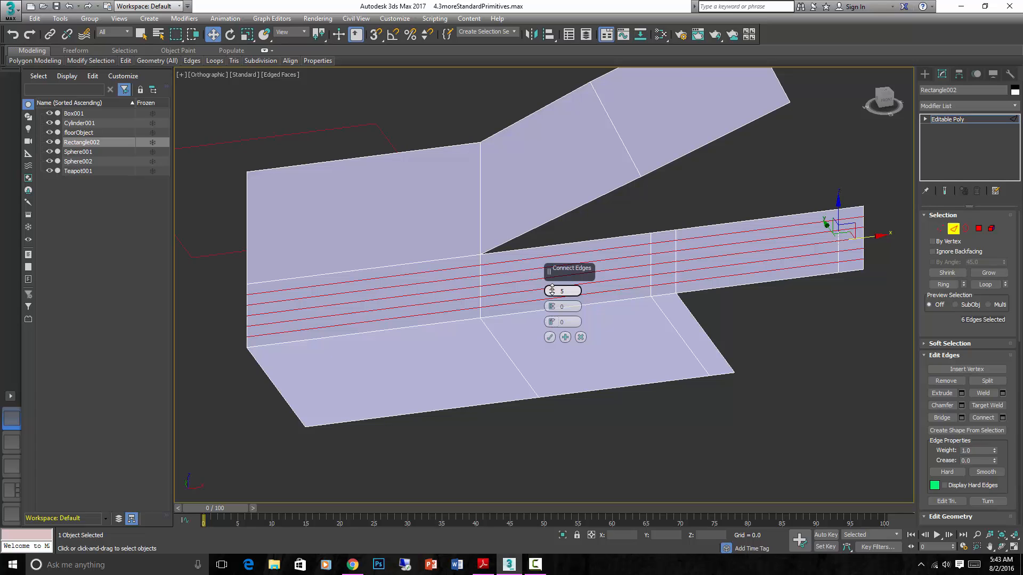
left_click(552, 294)
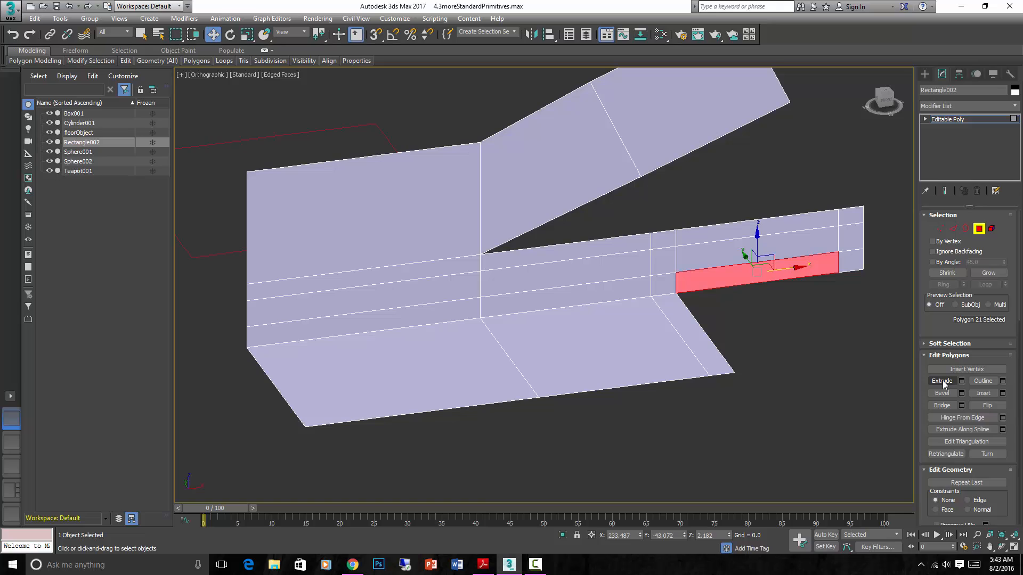
mouse_move(982, 393)
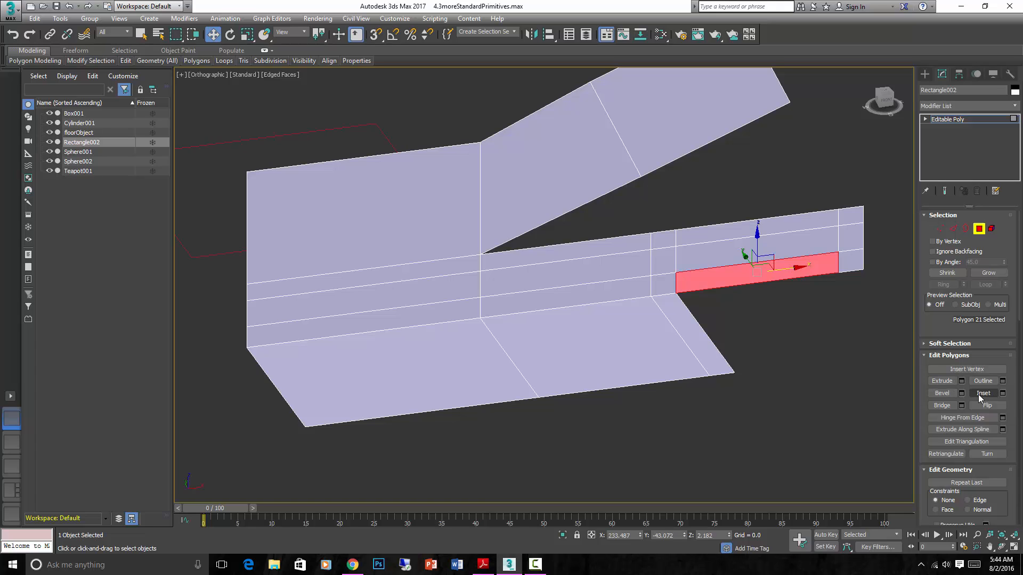
Inset the selected long face on the extended strip
left_click(983, 393)
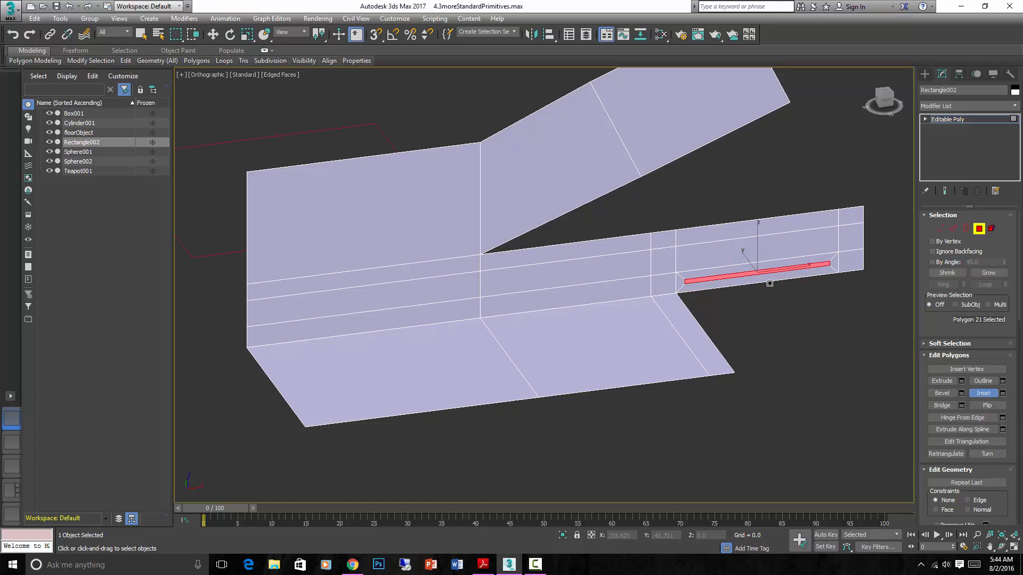
left_click(941, 380)
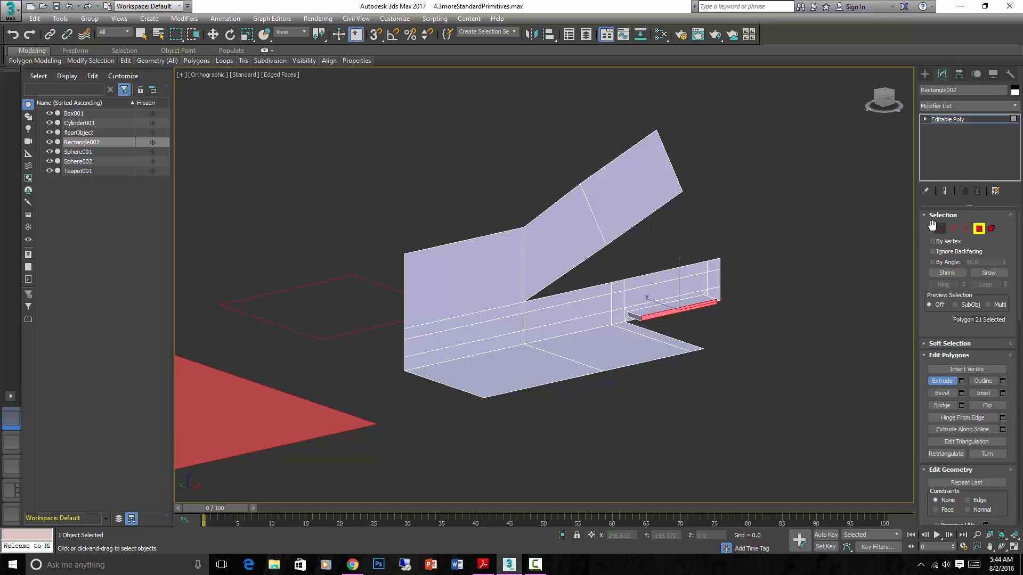
mouse_move(959, 461)
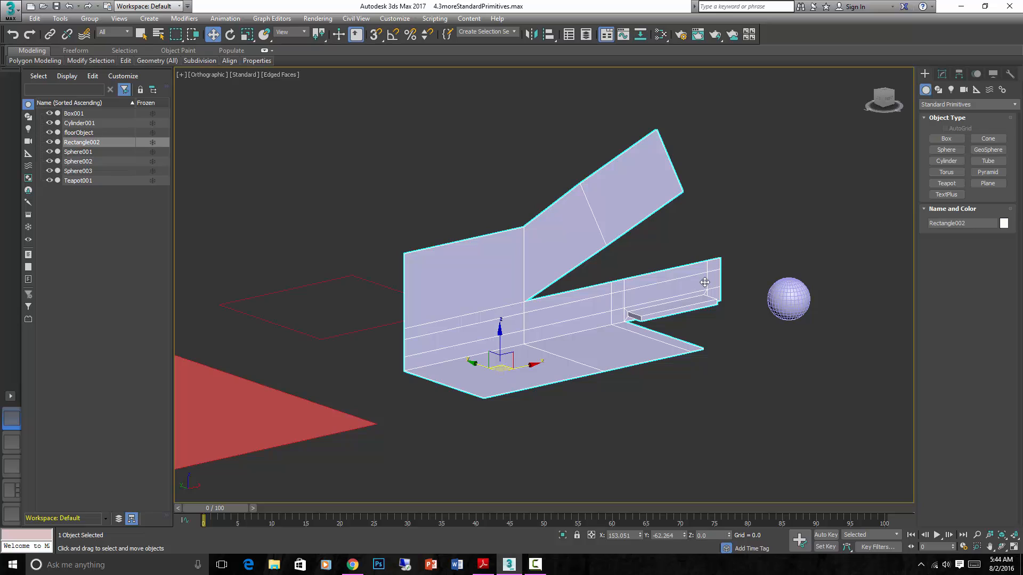
mouse_move(904, 128)
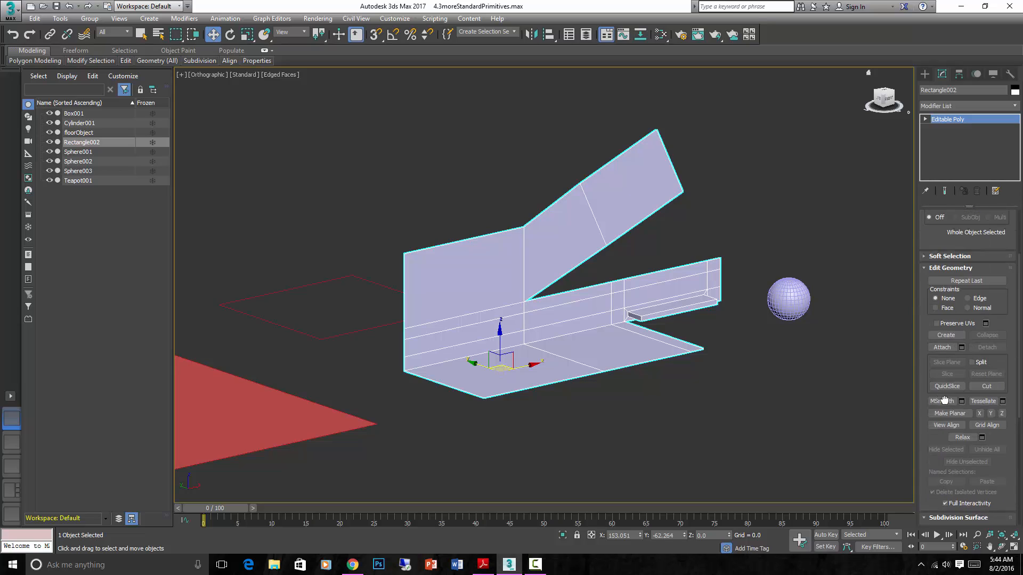
Attach the small sphere to Rectangle002 using Attach in Edit Geometry
left_click(979, 229)
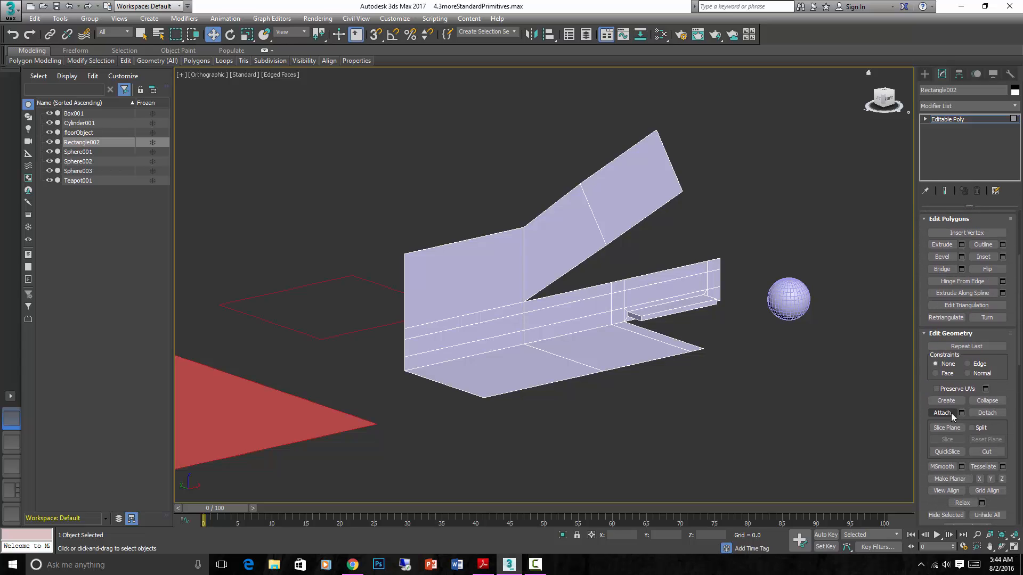
left_click(942, 413)
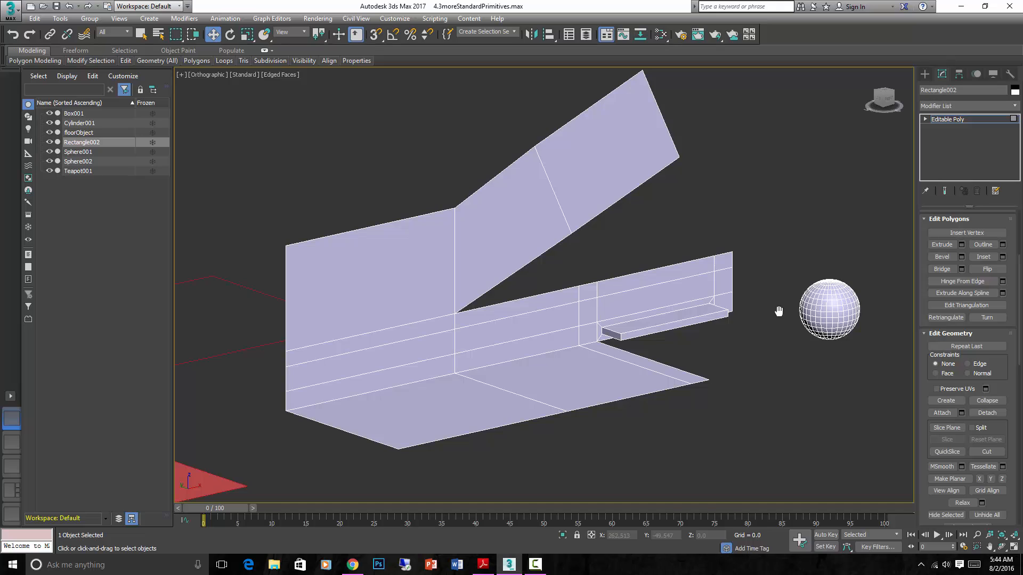
mouse_move(942, 412)
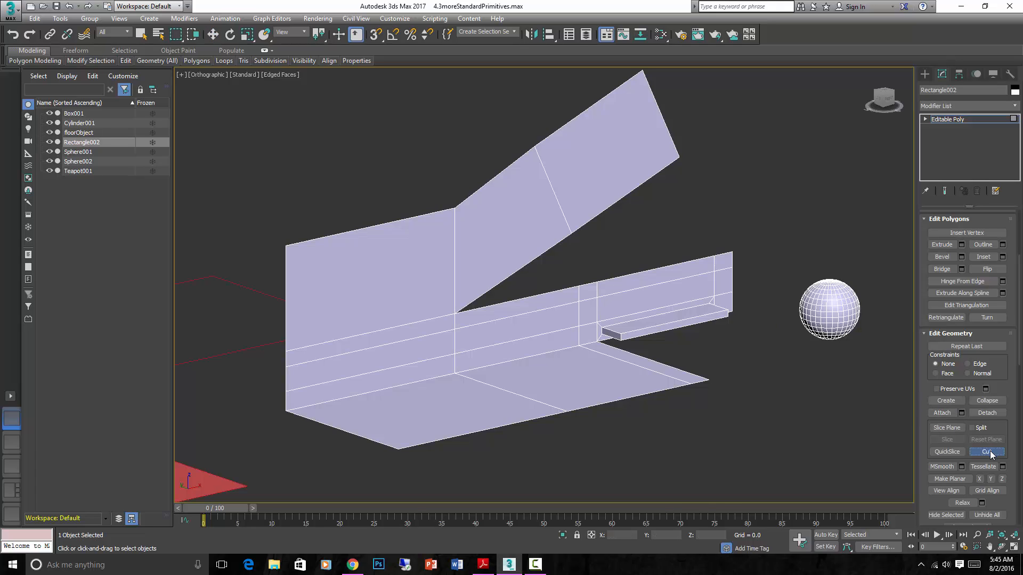
Cut a new edge down across the low wall beside the ledge
left_click(988, 451)
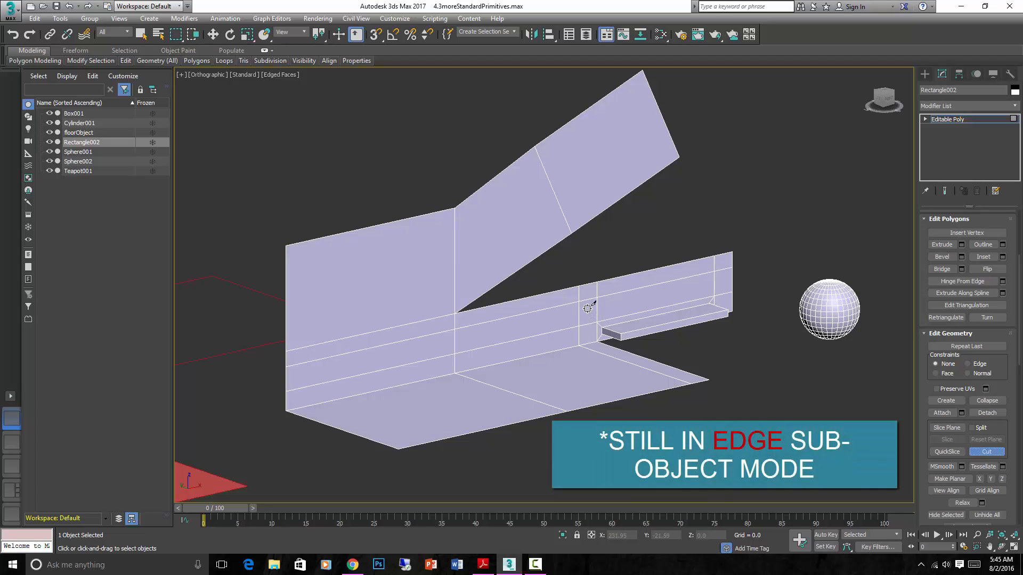
mouse_move(579, 301)
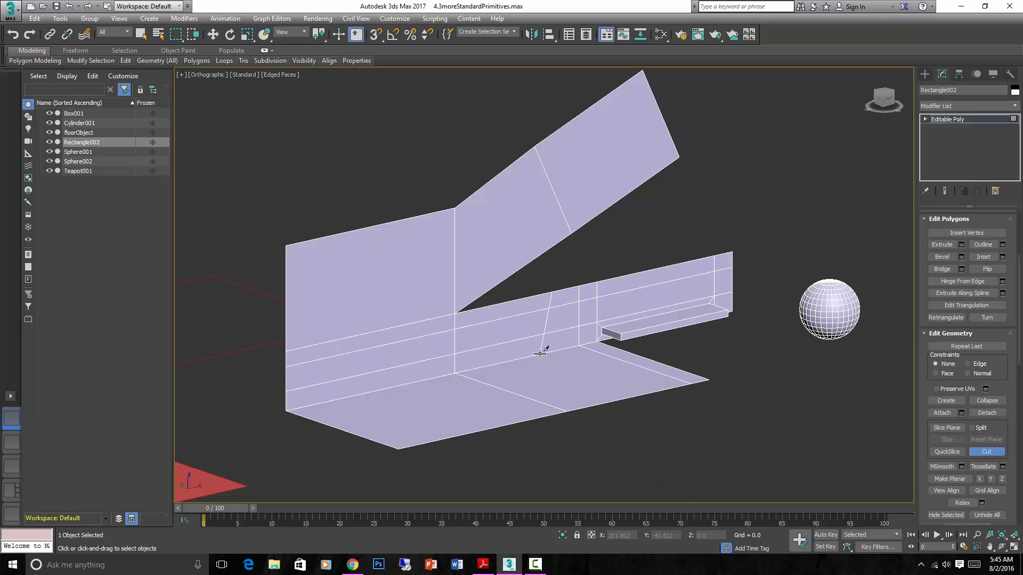
left_click_drag(542, 354, 678, 384)
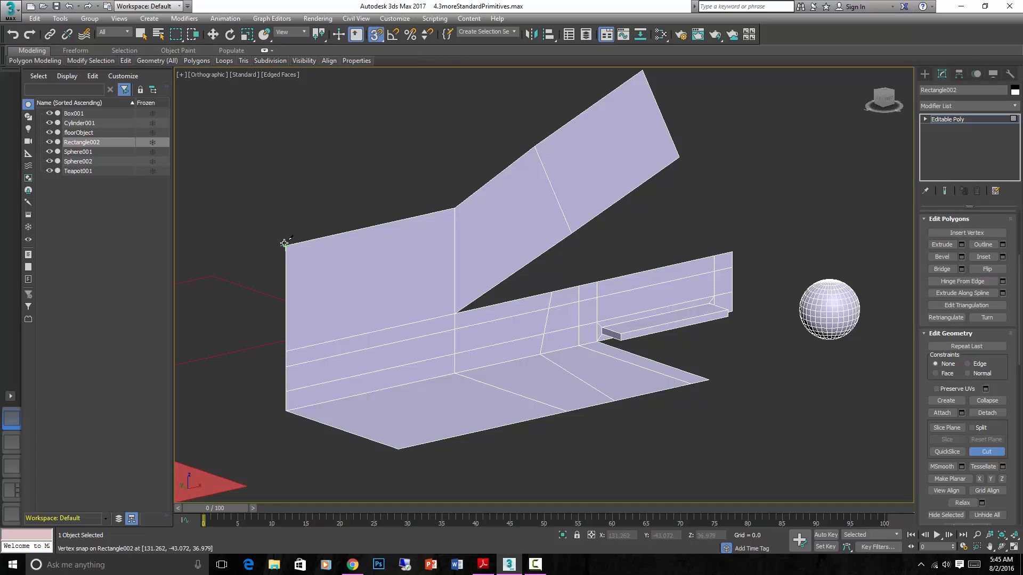
mouse_move(313, 262)
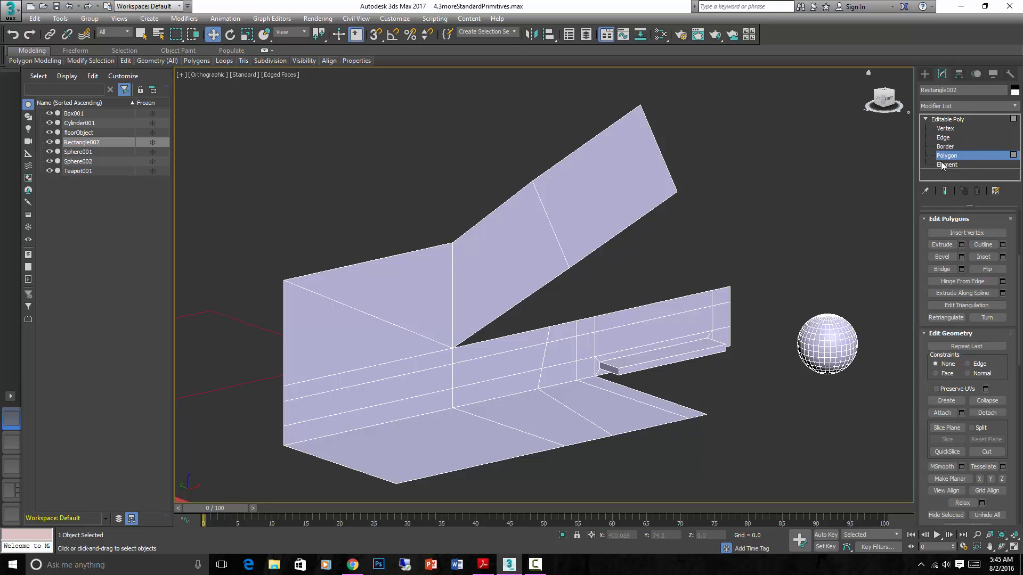
mouse_move(767, 177)
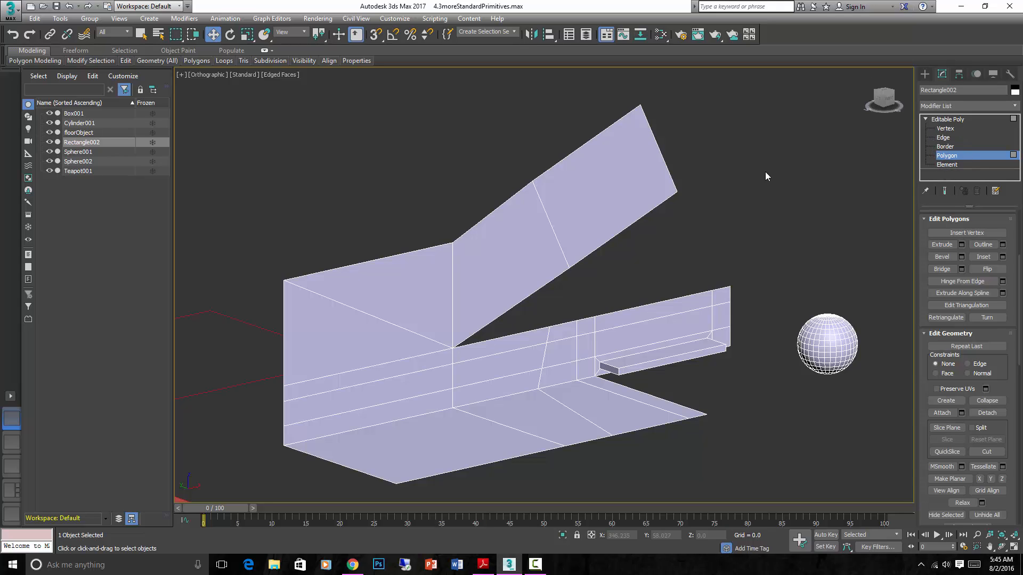
mouse_move(597, 293)
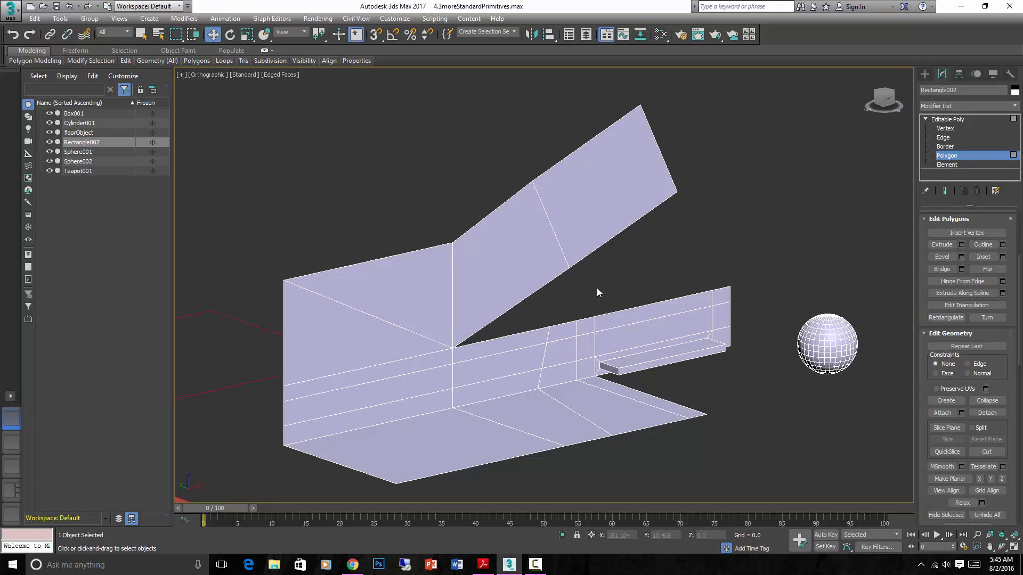
left_click(986, 451)
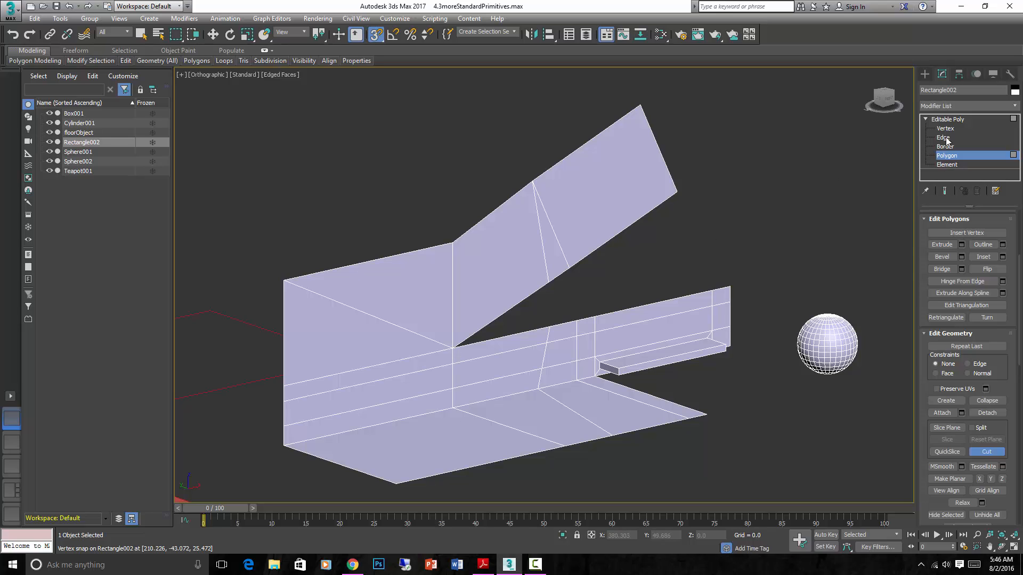
Switch from Edge to Border sub-object level to select the triangular opening
left_click(944, 138)
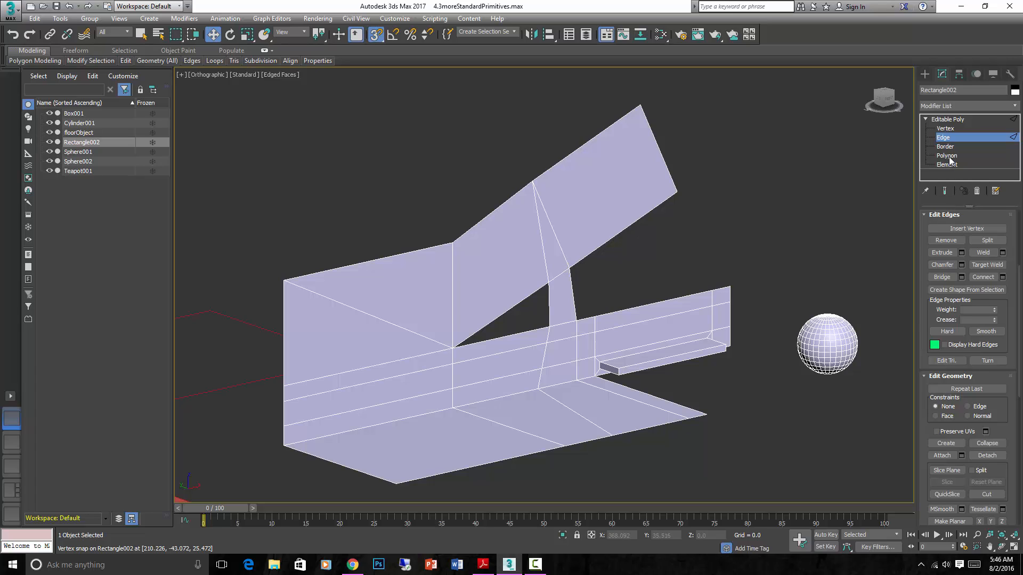
left_click(946, 165)
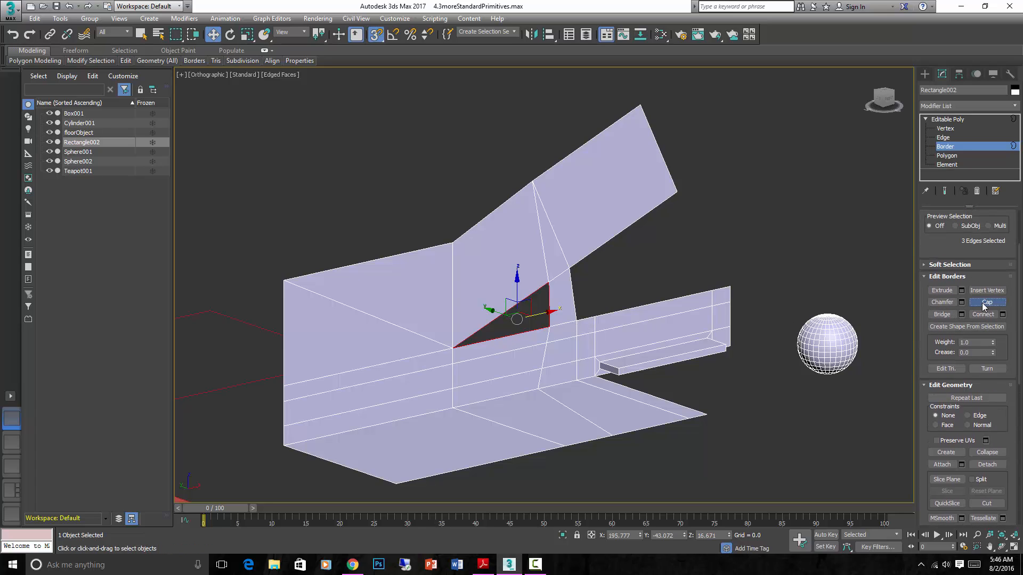
Cap the triangular open border between the sloping flap and lower strip
left_click(985, 302)
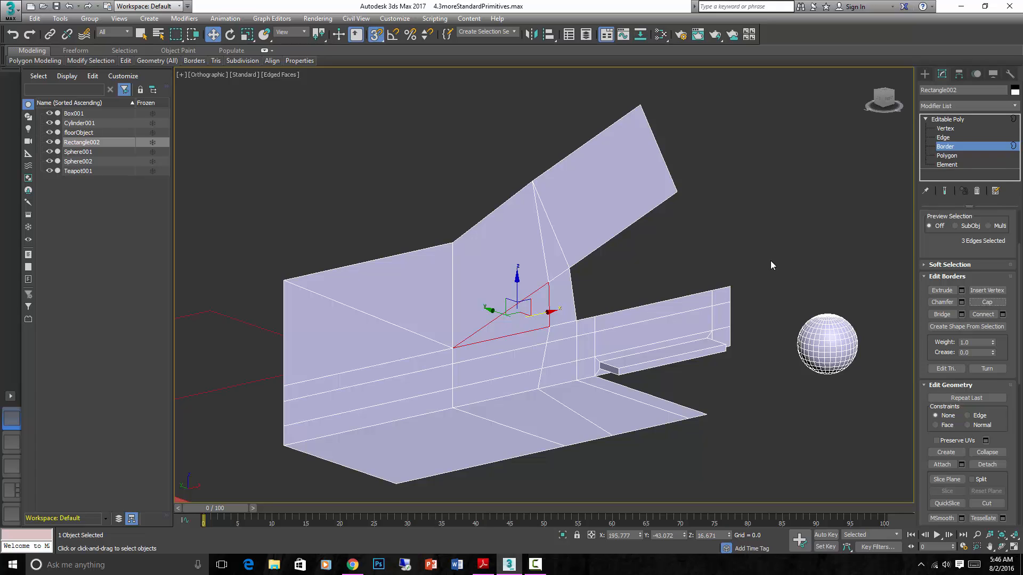
mouse_move(489, 354)
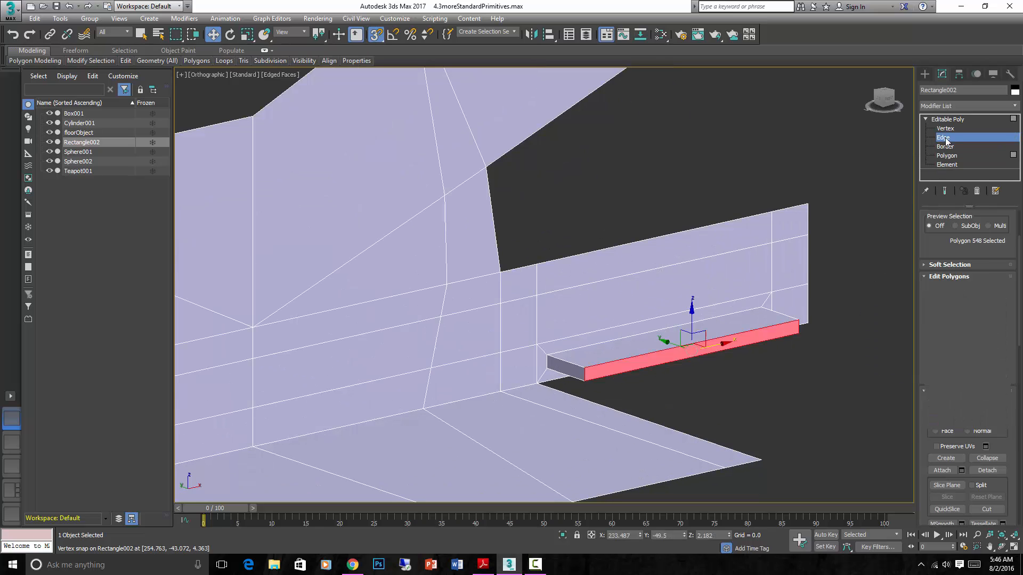
Chamfer the ledge's long front edge by about 0.295 at Edge level
left_click(944, 137)
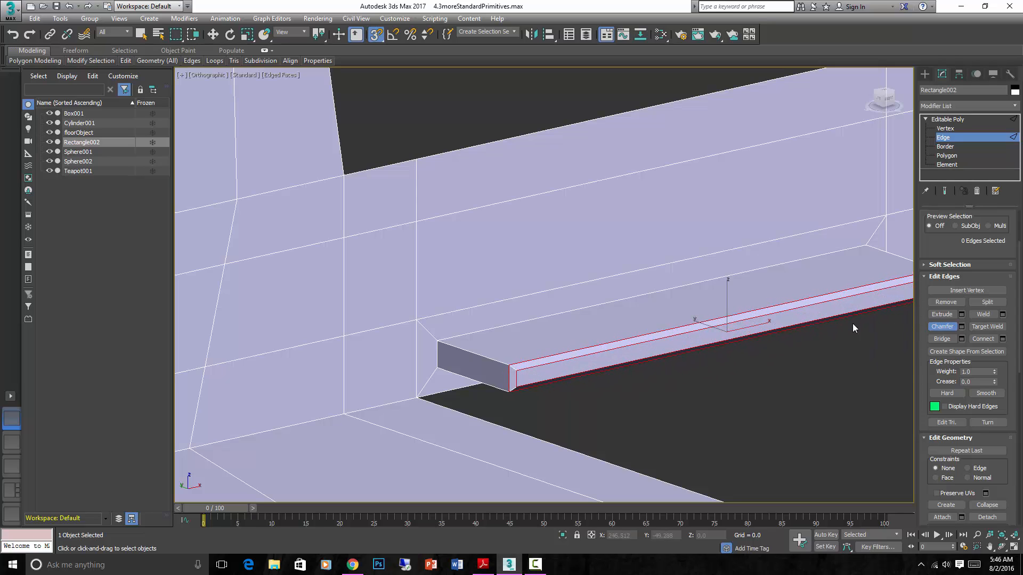
mouse_move(531, 354)
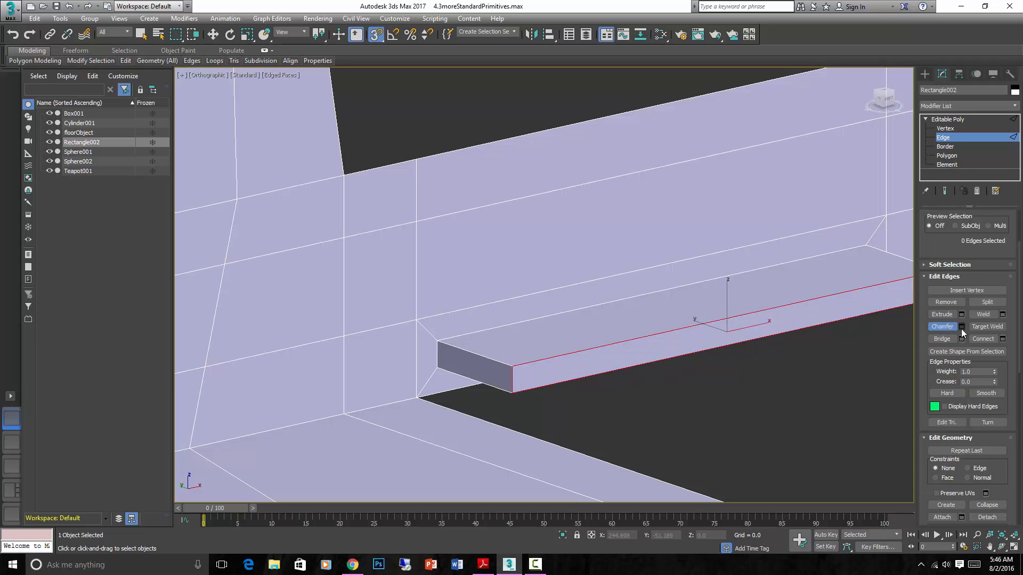
left_click(962, 326)
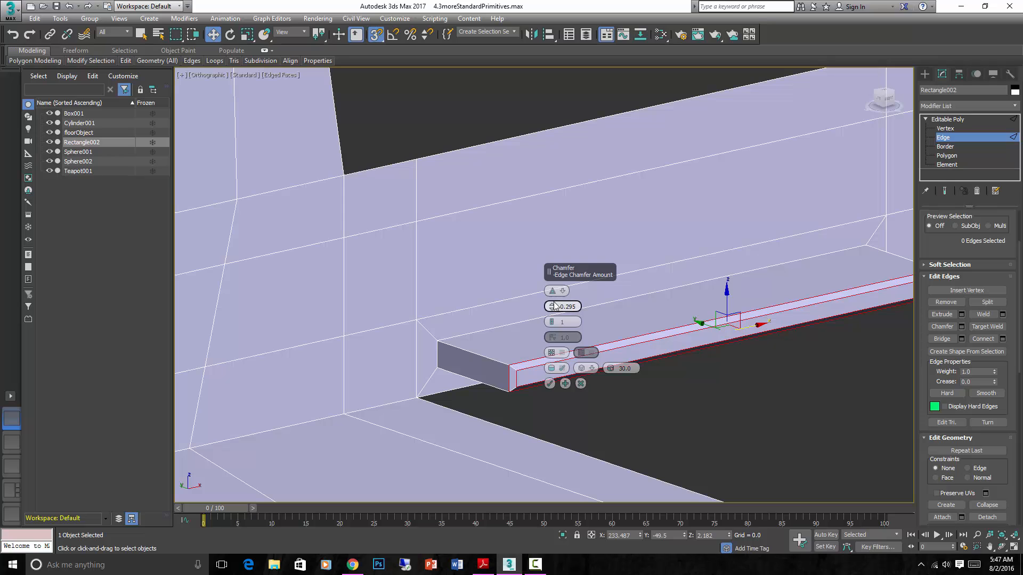
left_click_drag(555, 307, 555, 300)
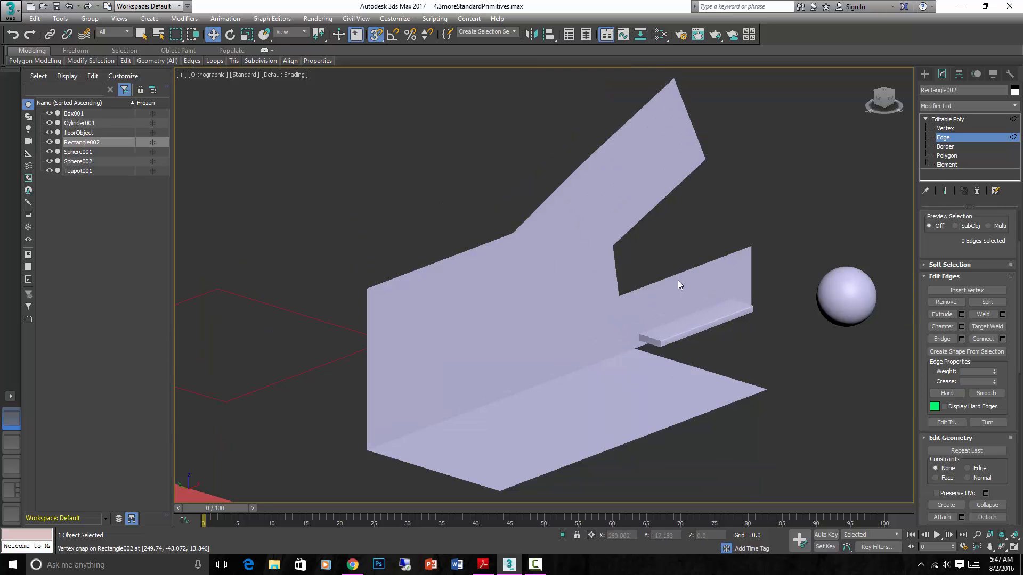
left_click_drag(678, 285, 659, 345)
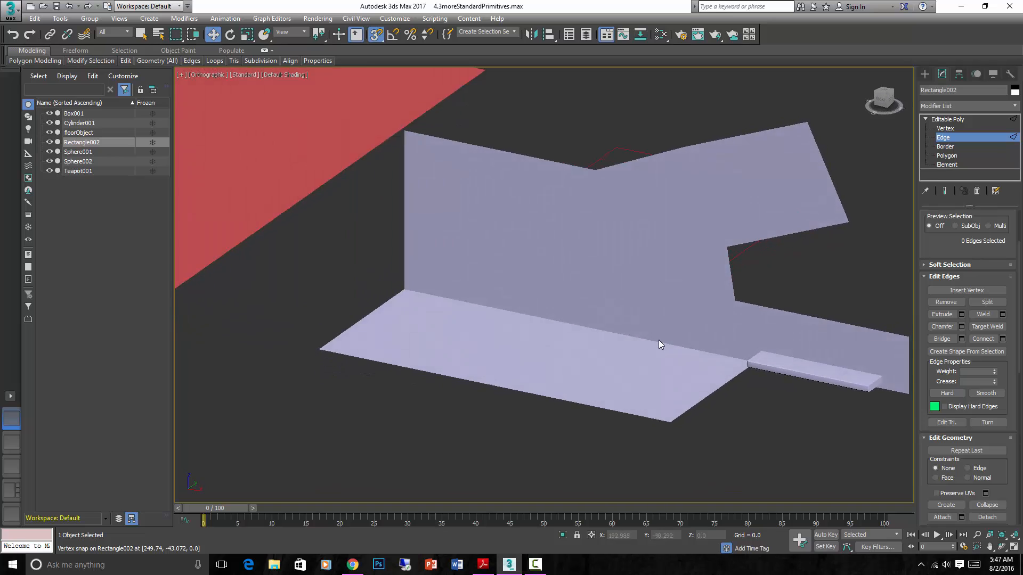
left_click_drag(659, 345, 625, 345)
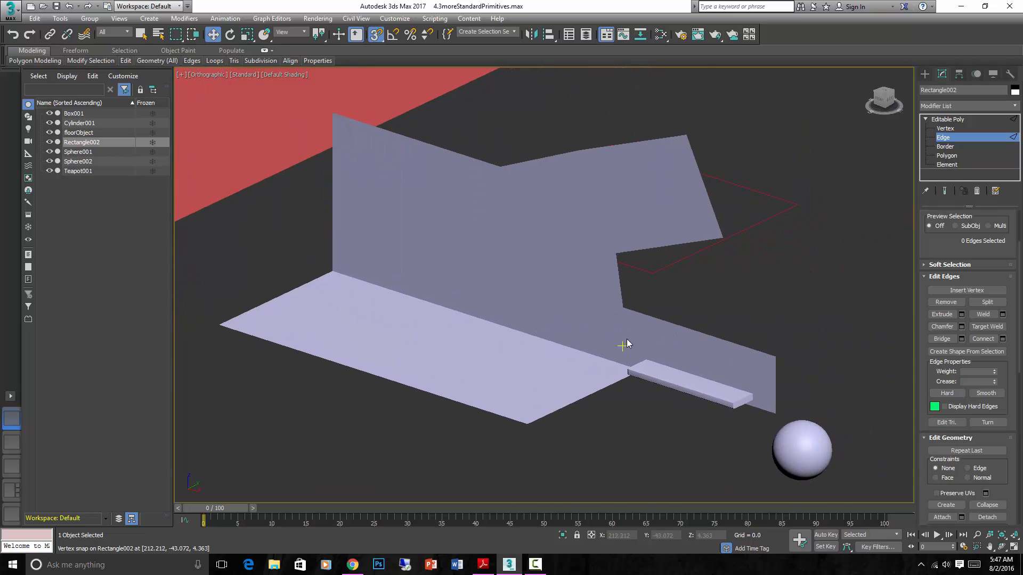